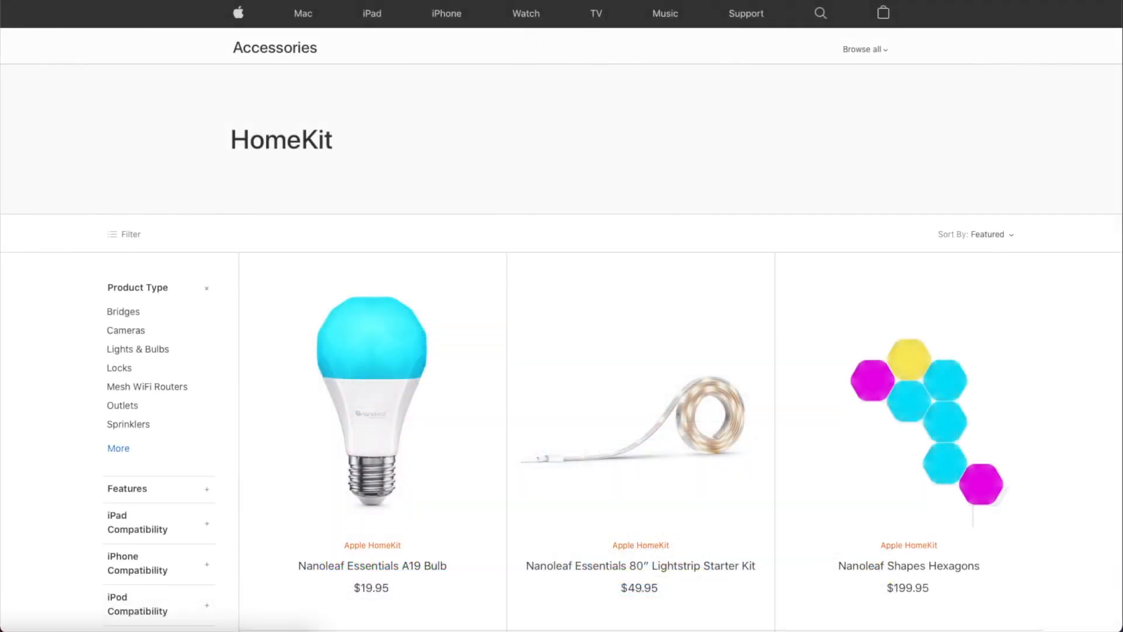
# - Scroll through the Homebridge wiki page down to the Install Homebridge platform links
pyautogui.scroll(-3)
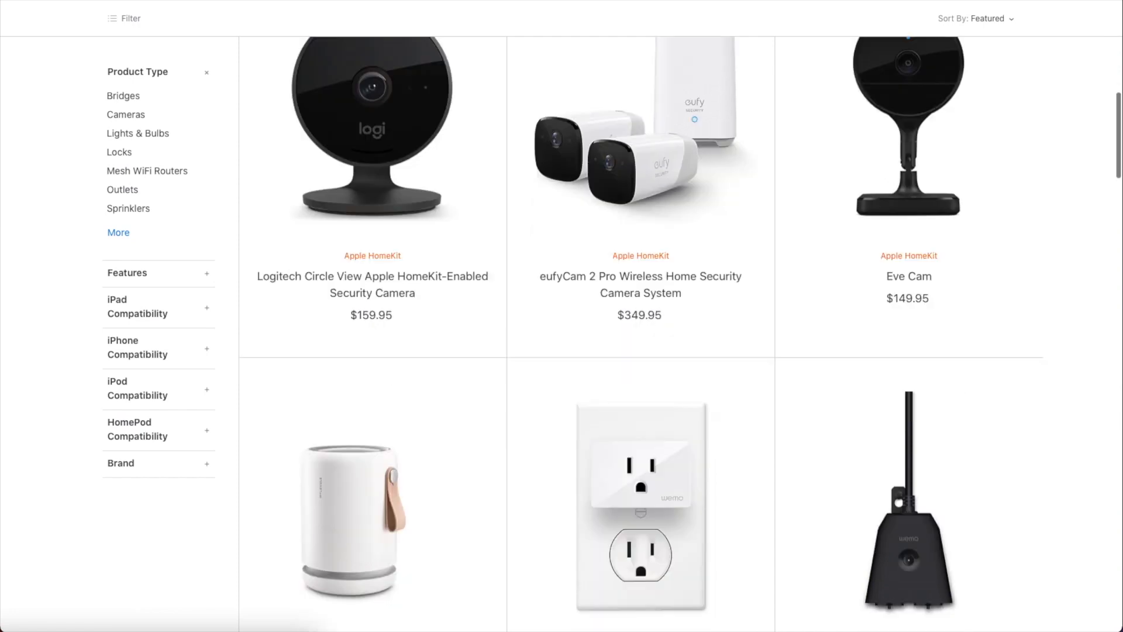
pyautogui.scroll(-3)
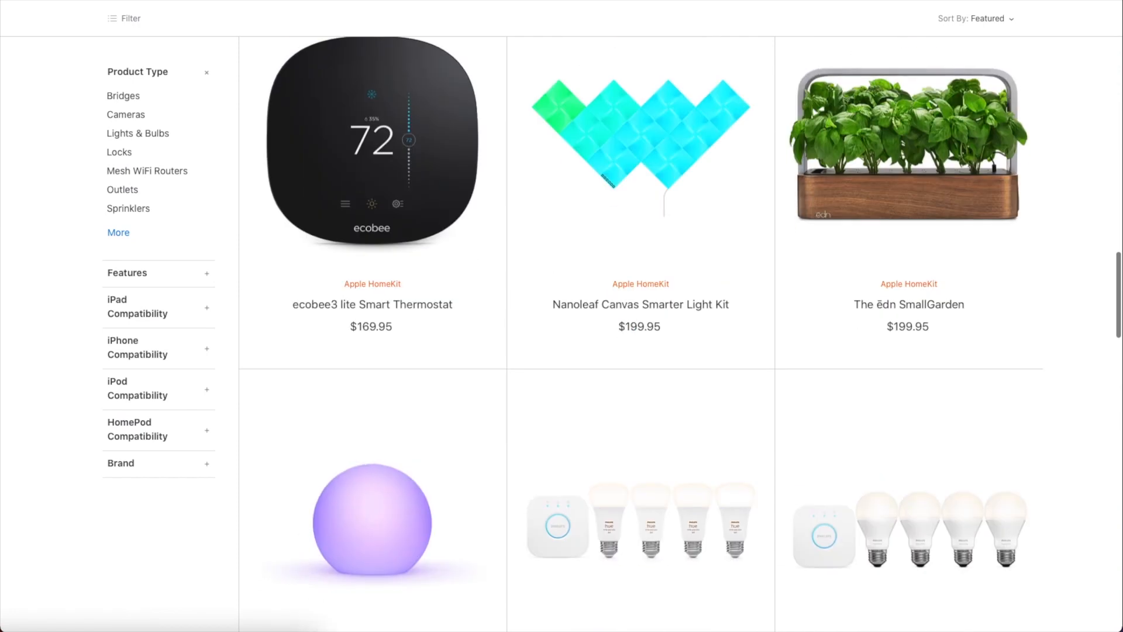
pyautogui.scroll(-3)
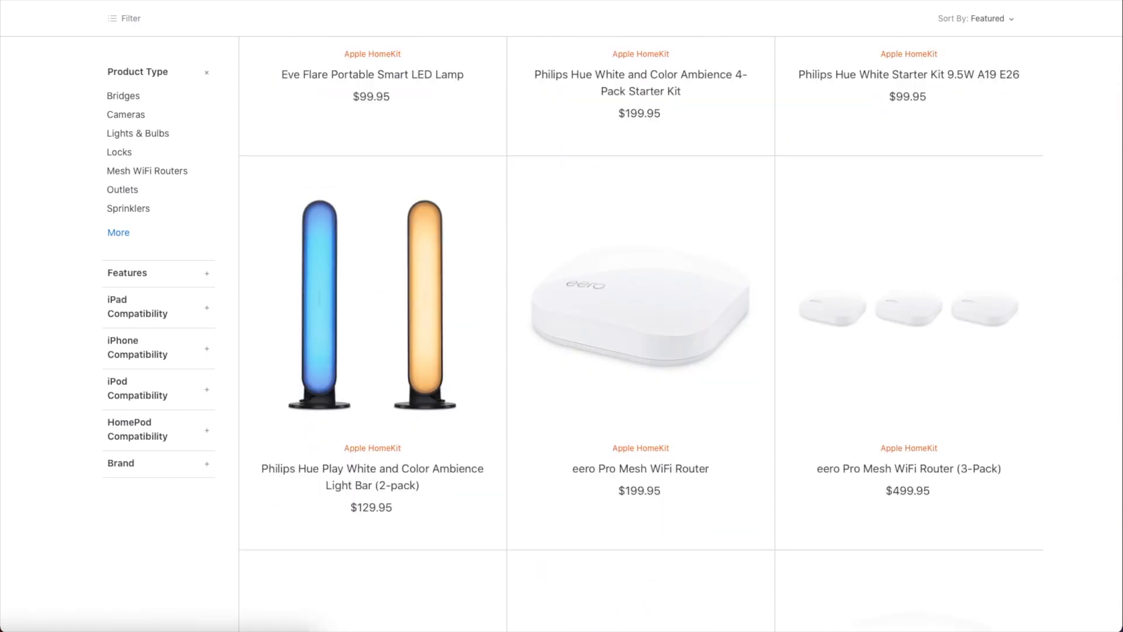
pyautogui.scroll(-3)
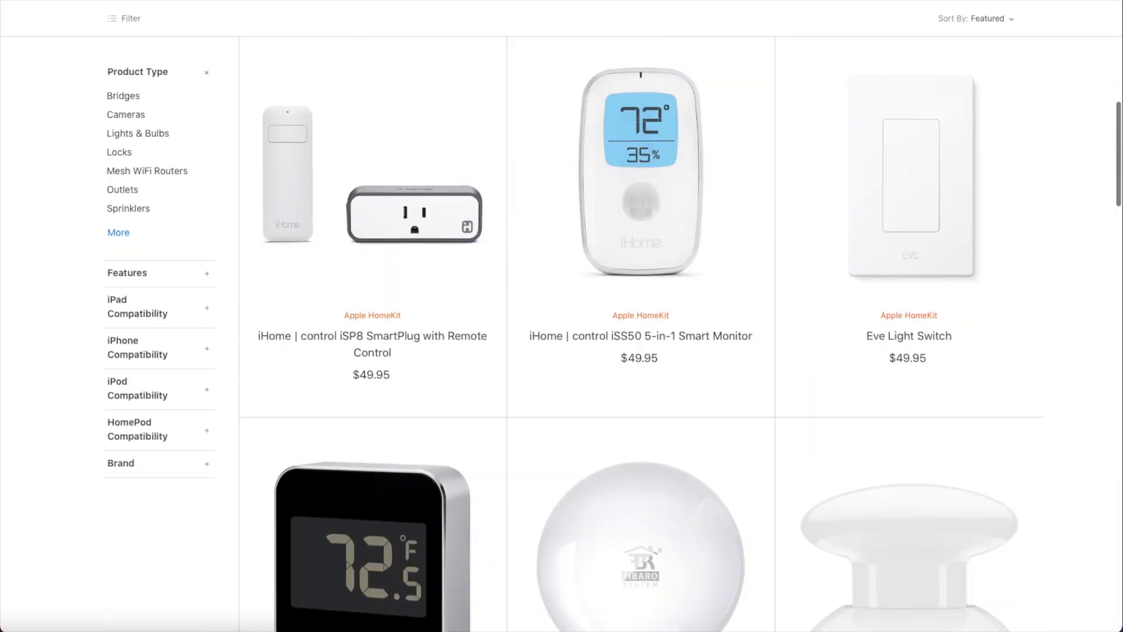
pyautogui.scroll(-3)
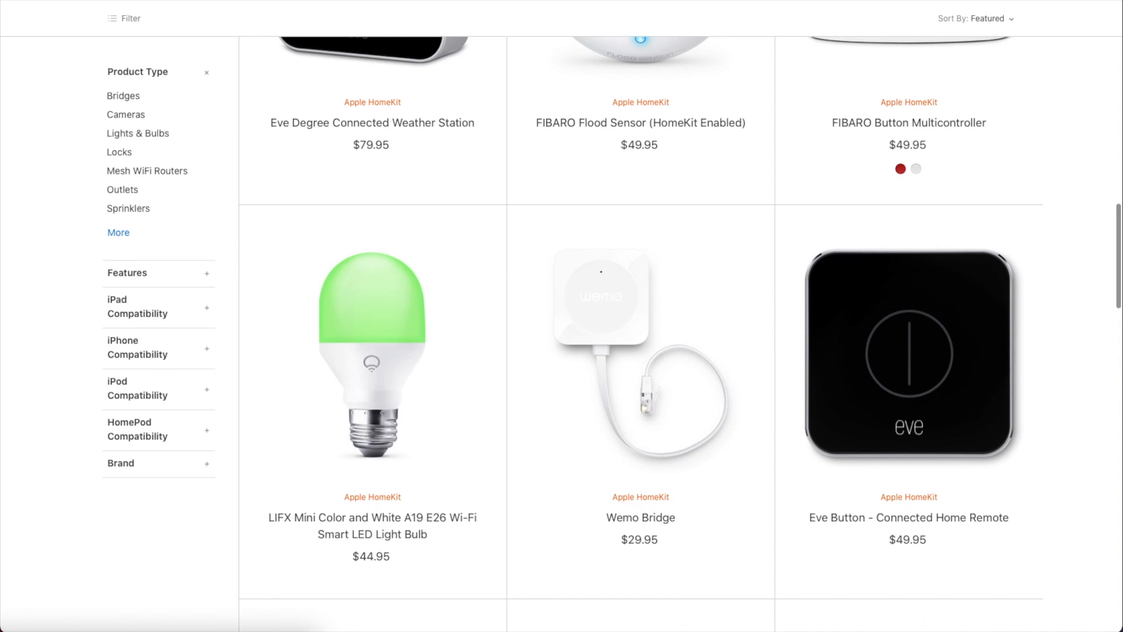
pyautogui.scroll(-3)
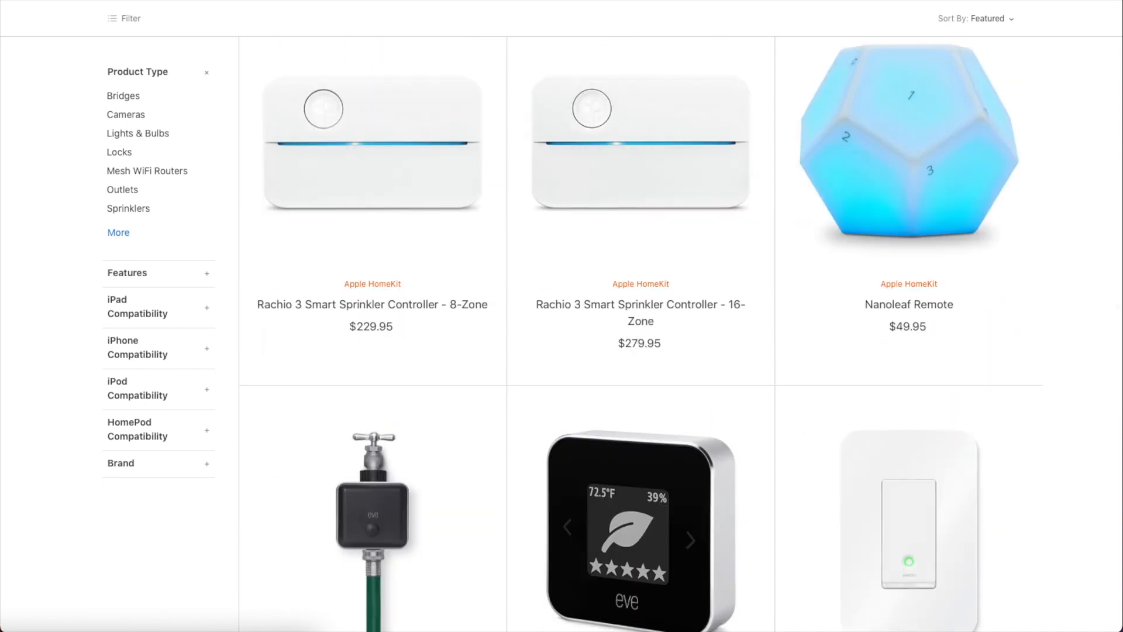
pyautogui.scroll(-3)
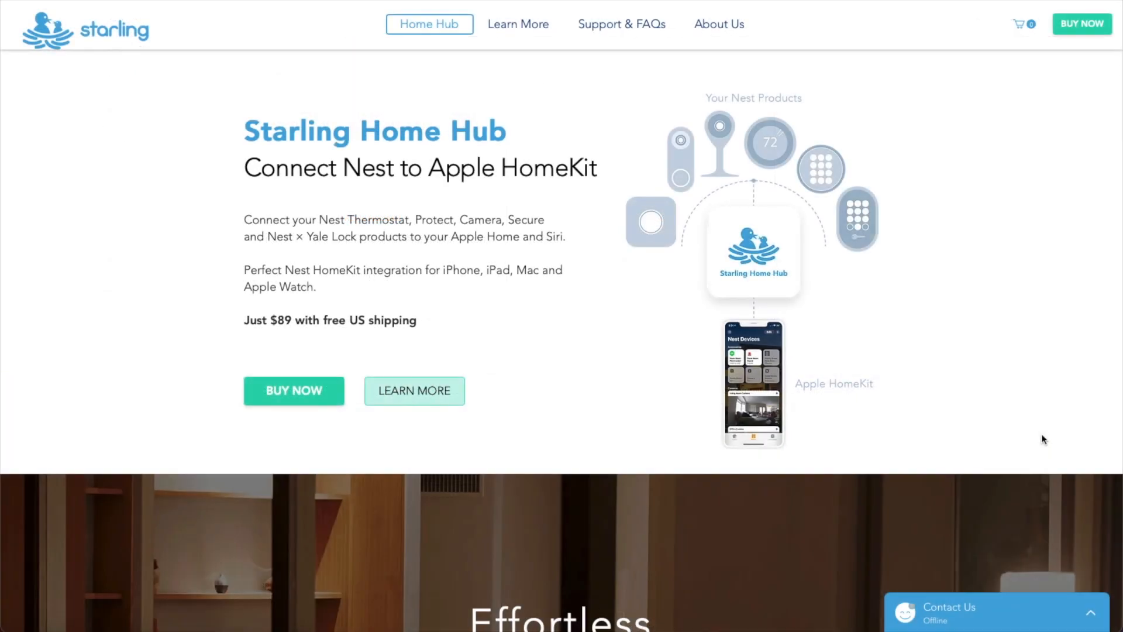
pyautogui.scroll(-3)
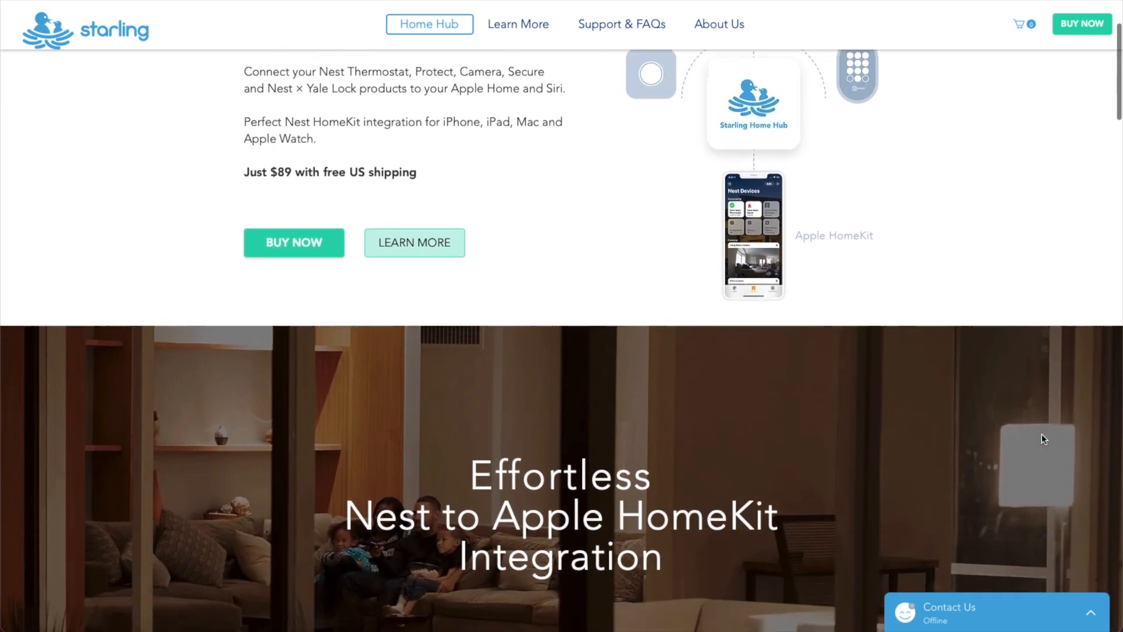
pyautogui.scroll(-3)
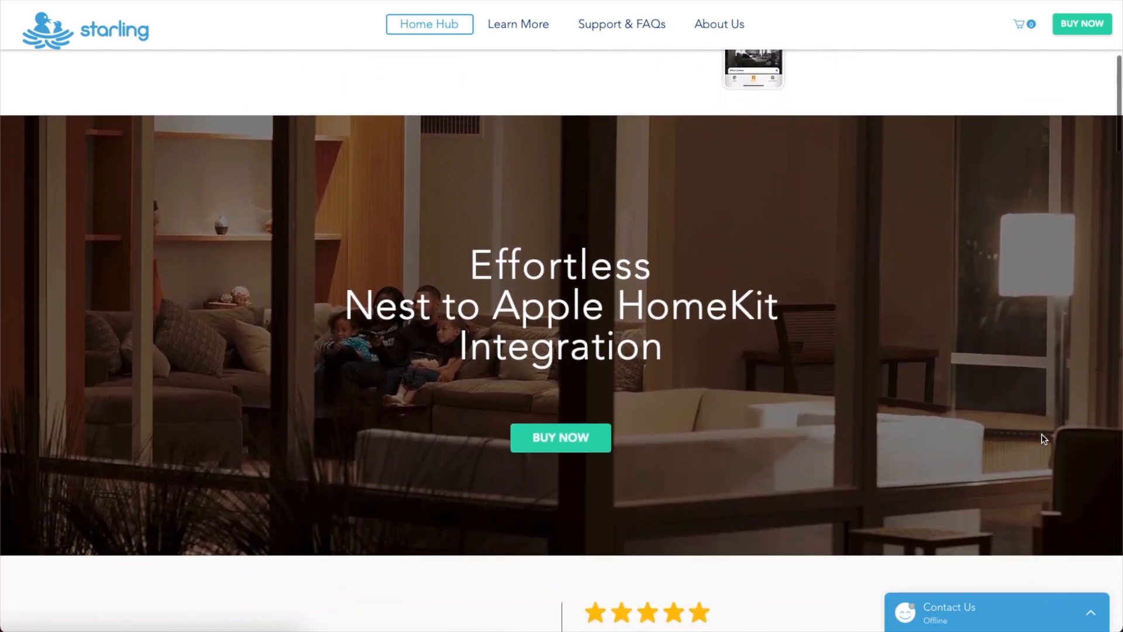
pyautogui.scroll(-3)
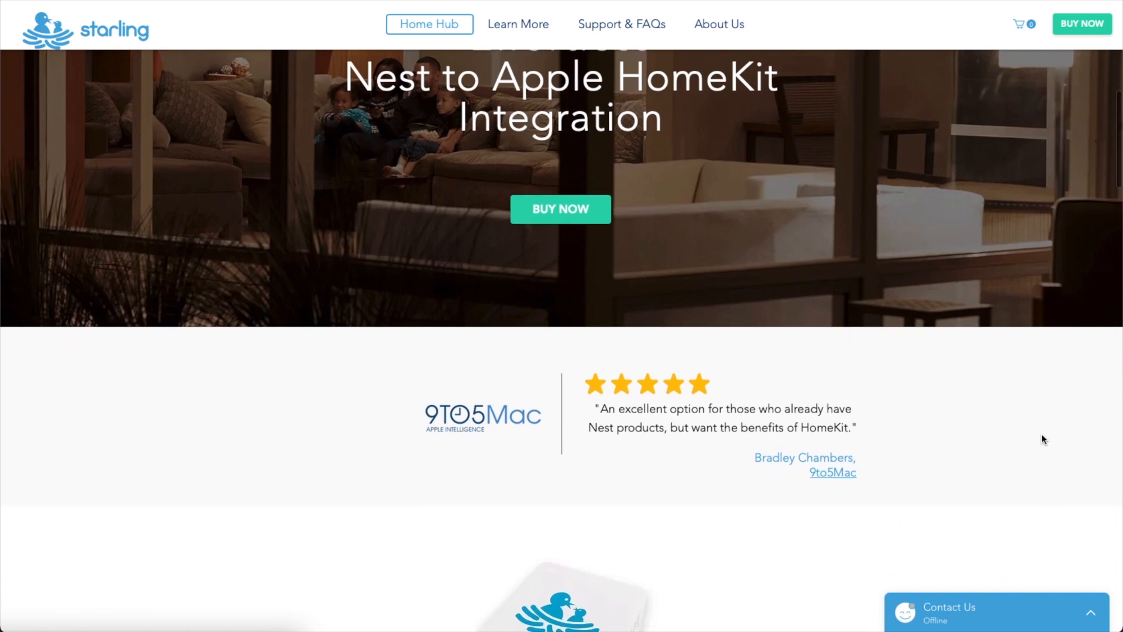
pyautogui.scroll(-3)
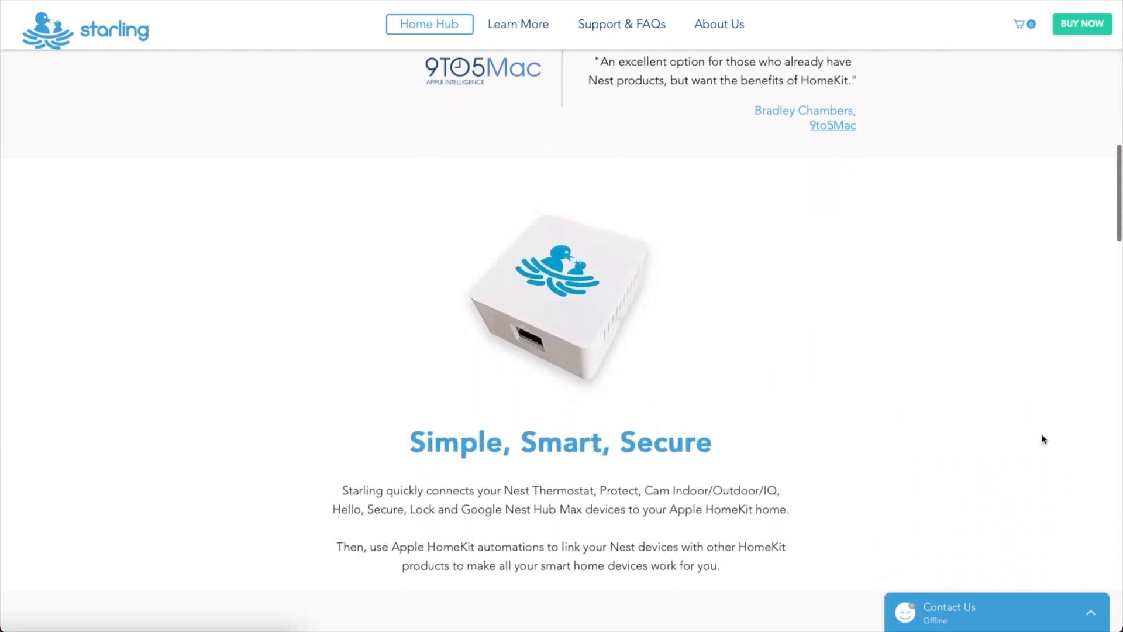
pyautogui.scroll(-3)
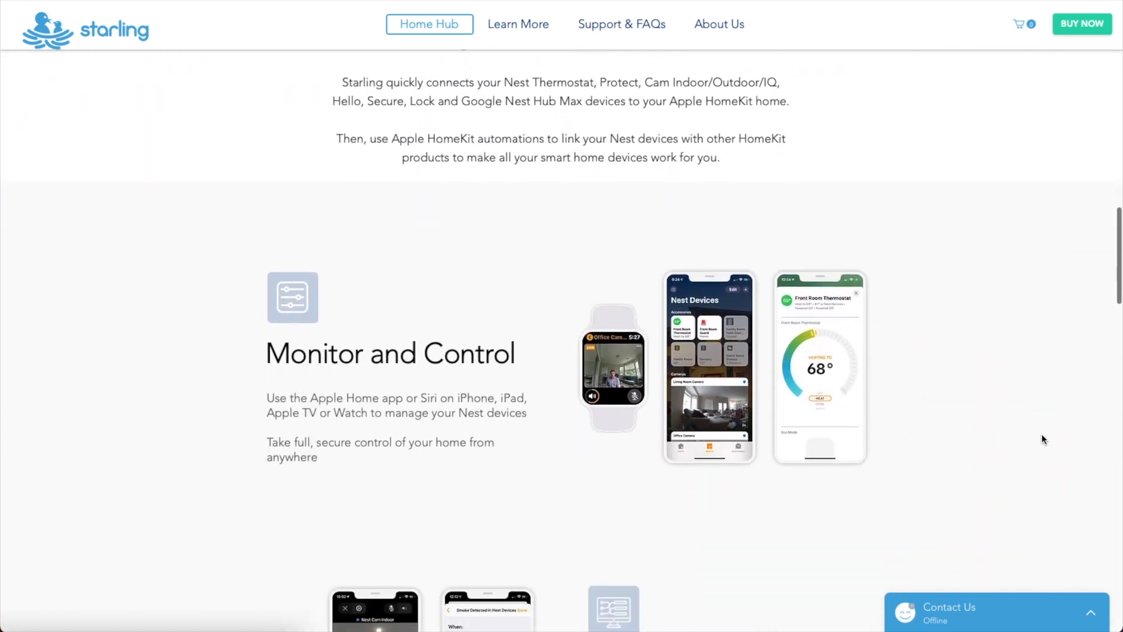
pyautogui.scroll(-3)
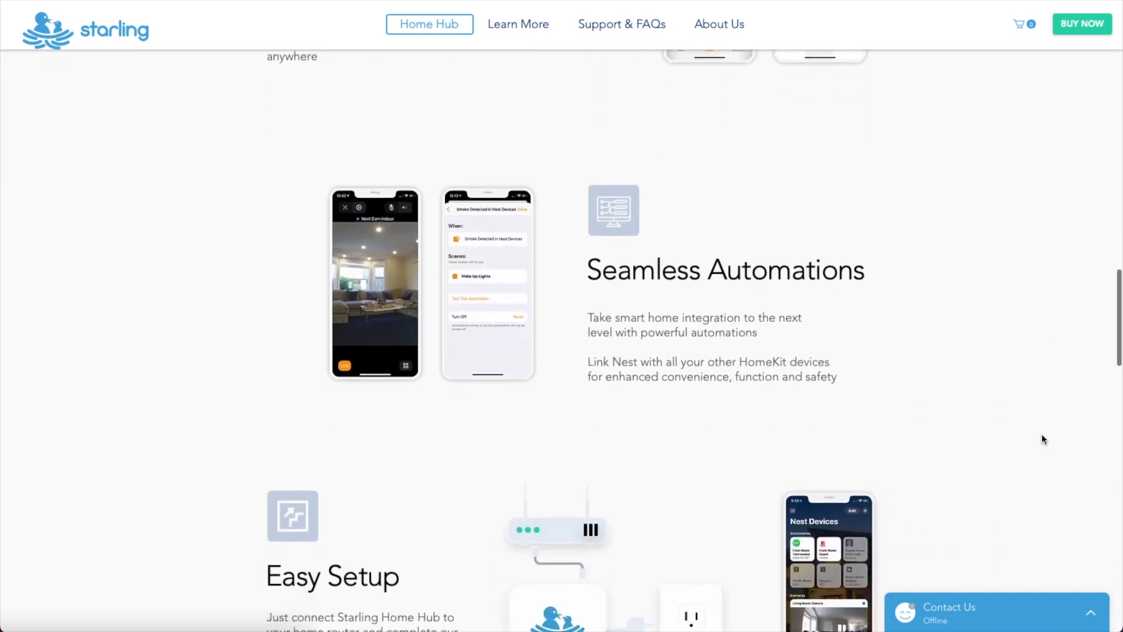
pyautogui.scroll(-3)
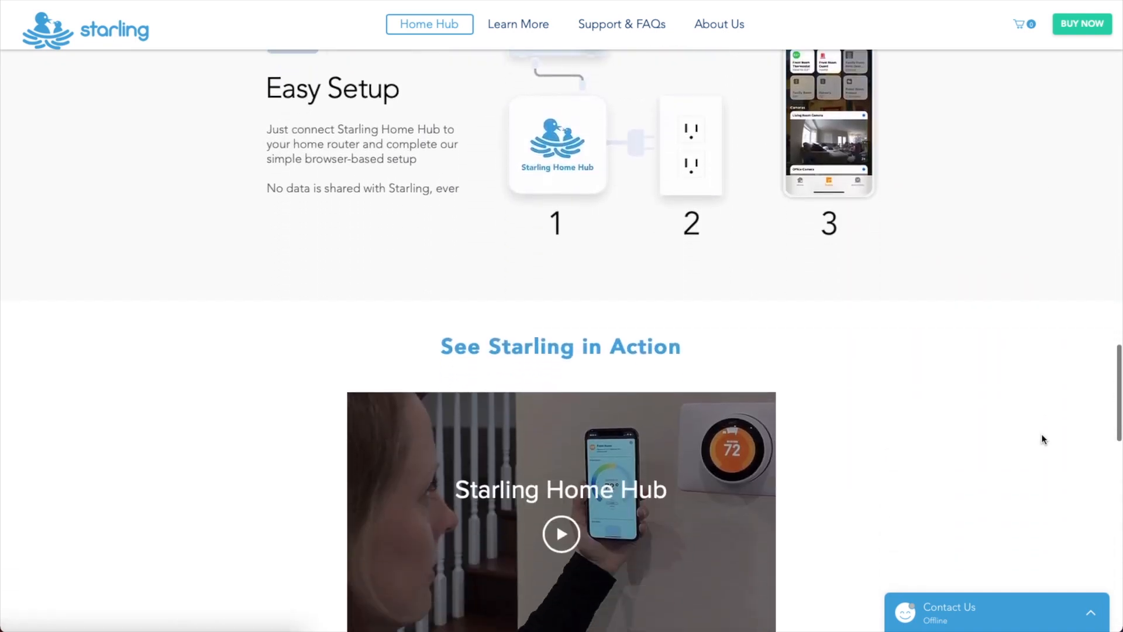
pyautogui.scroll(-3)
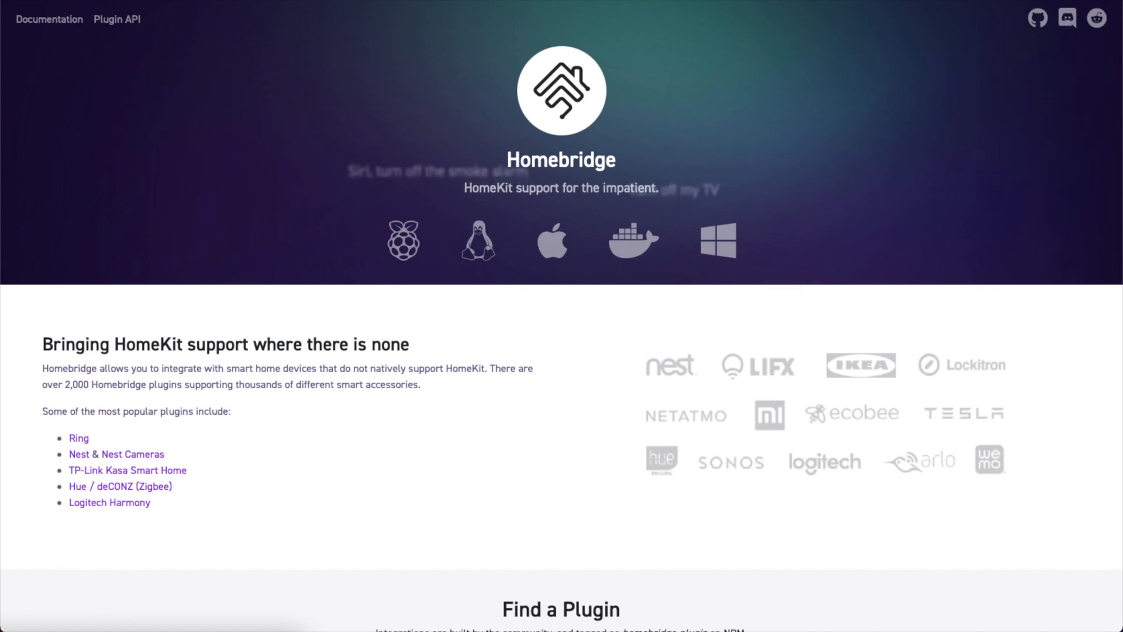
pyautogui.scroll(-3)
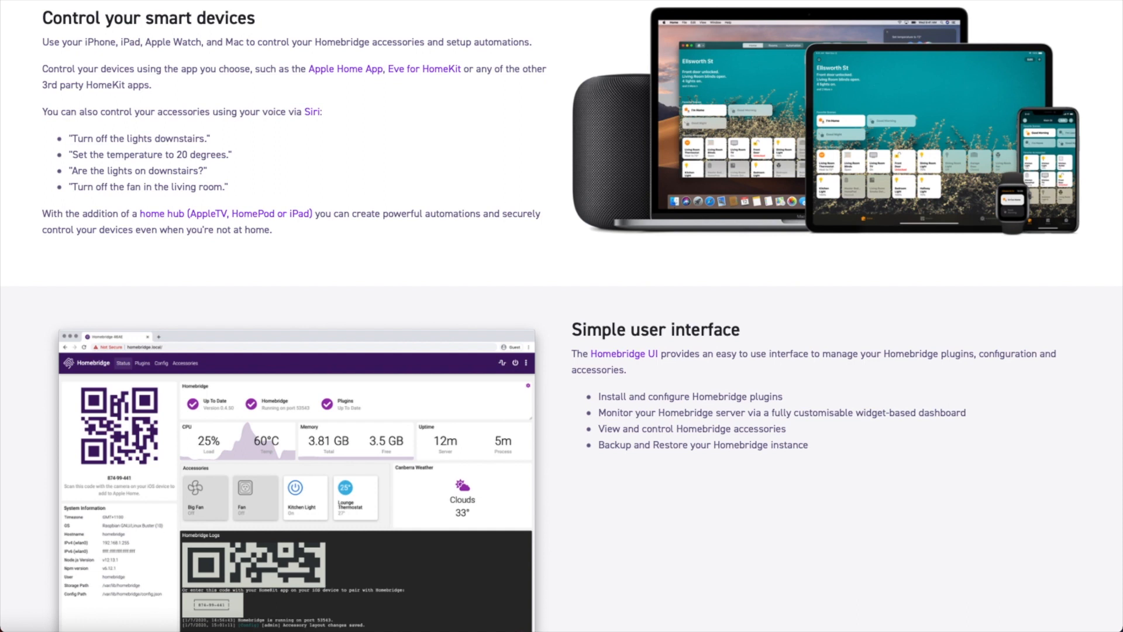
pyautogui.scroll(-3)
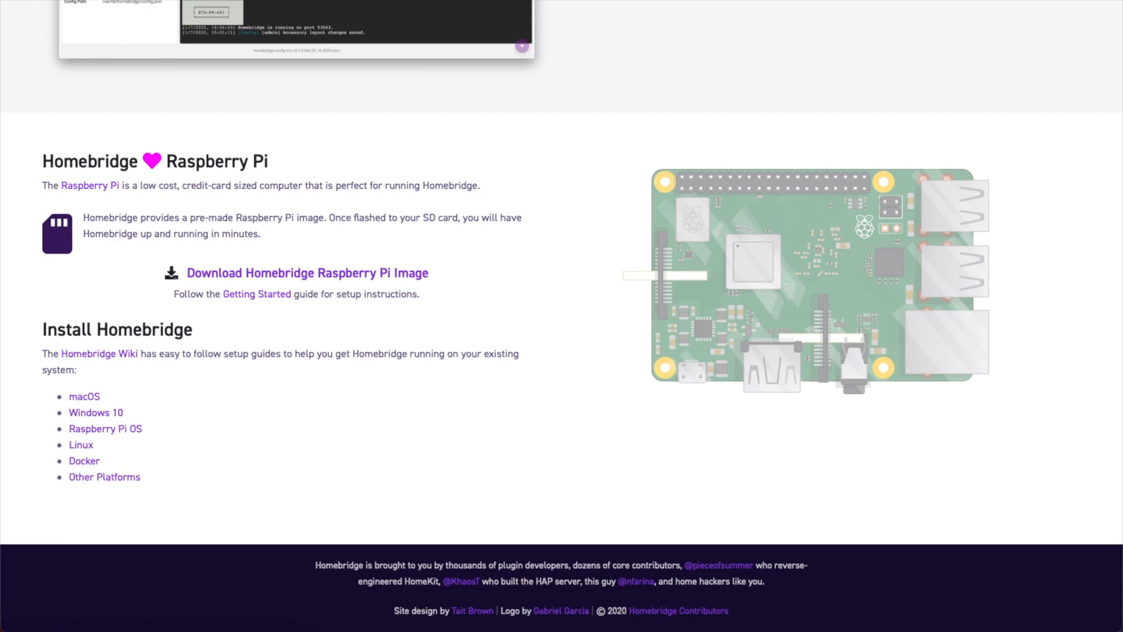
pyautogui.moveTo(82, 412)
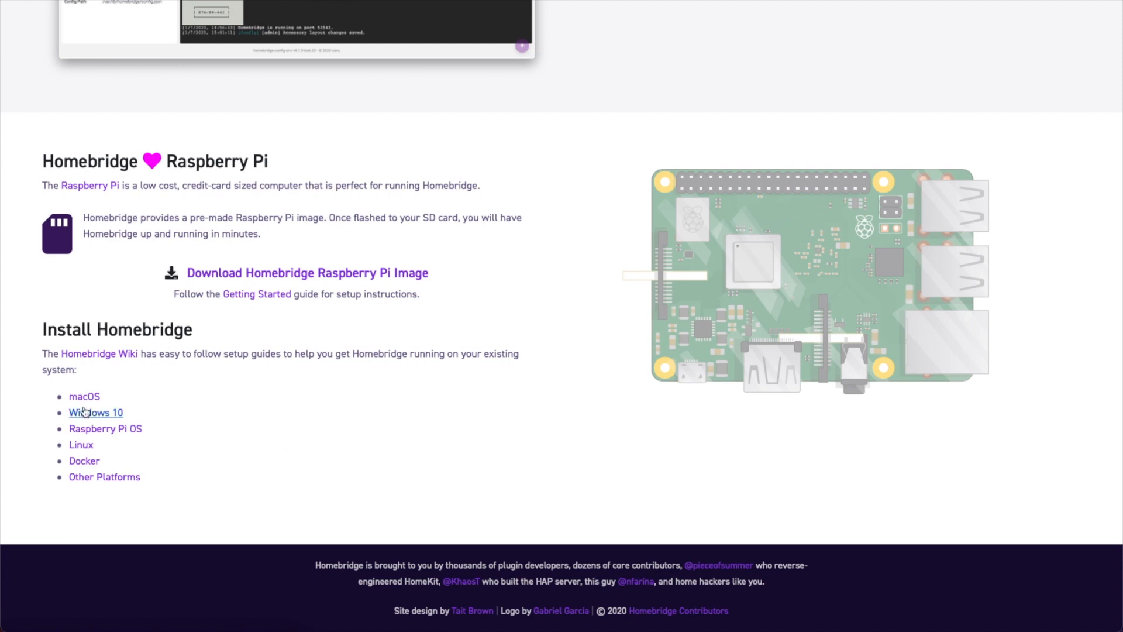
# - Open the macOS install guide and read down to Step 1: Install Node.js
pyautogui.click(85, 396)
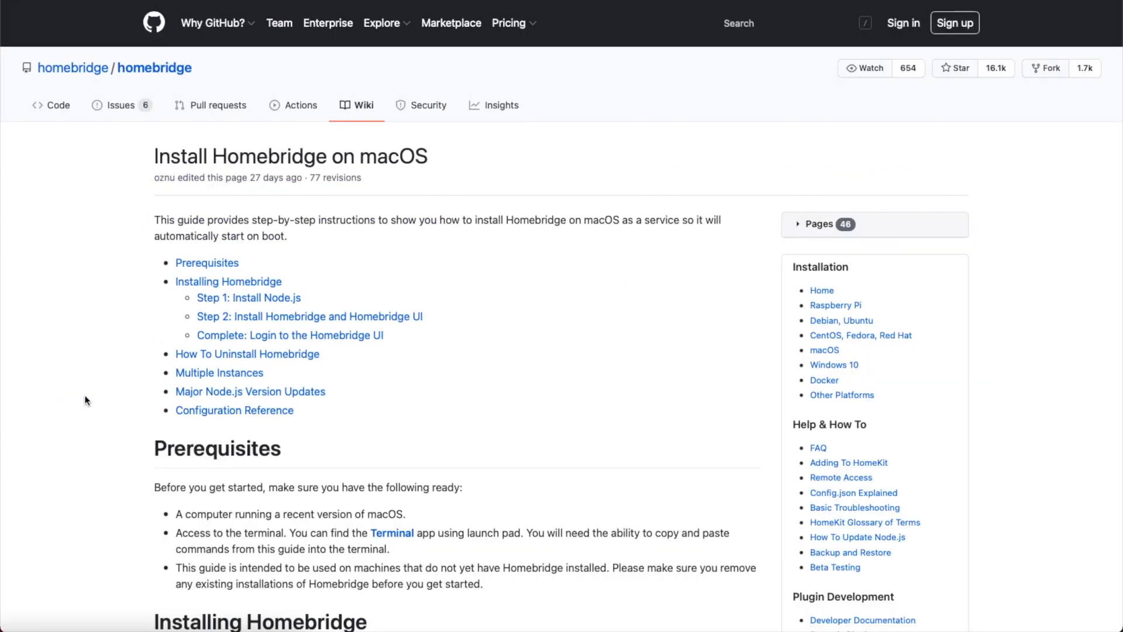
pyautogui.scroll(-3)
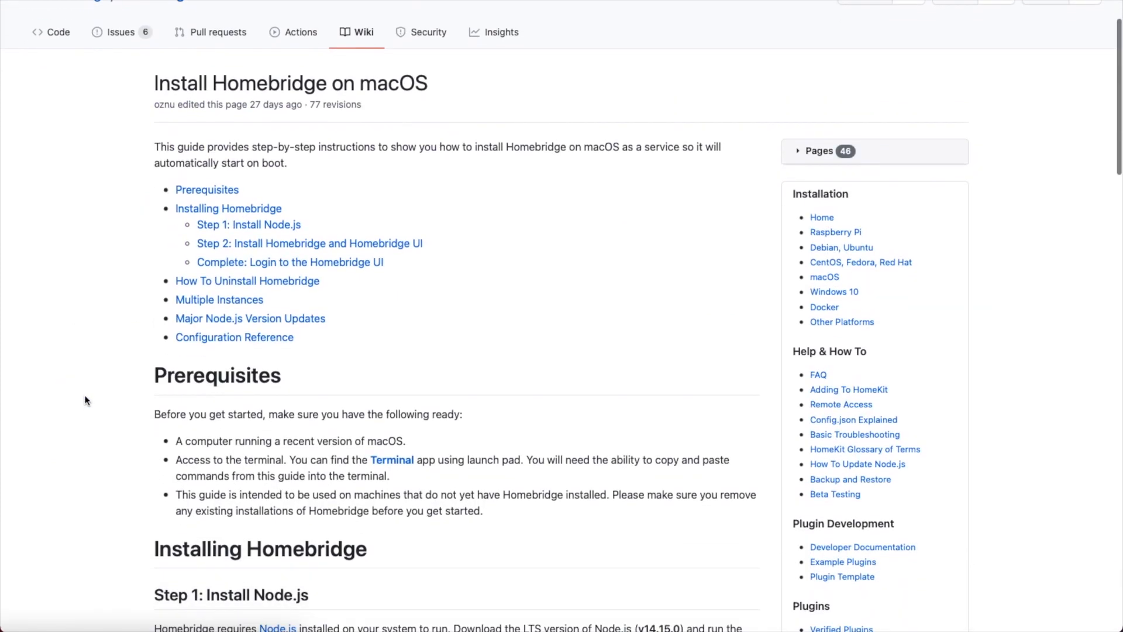
pyautogui.scroll(-3)
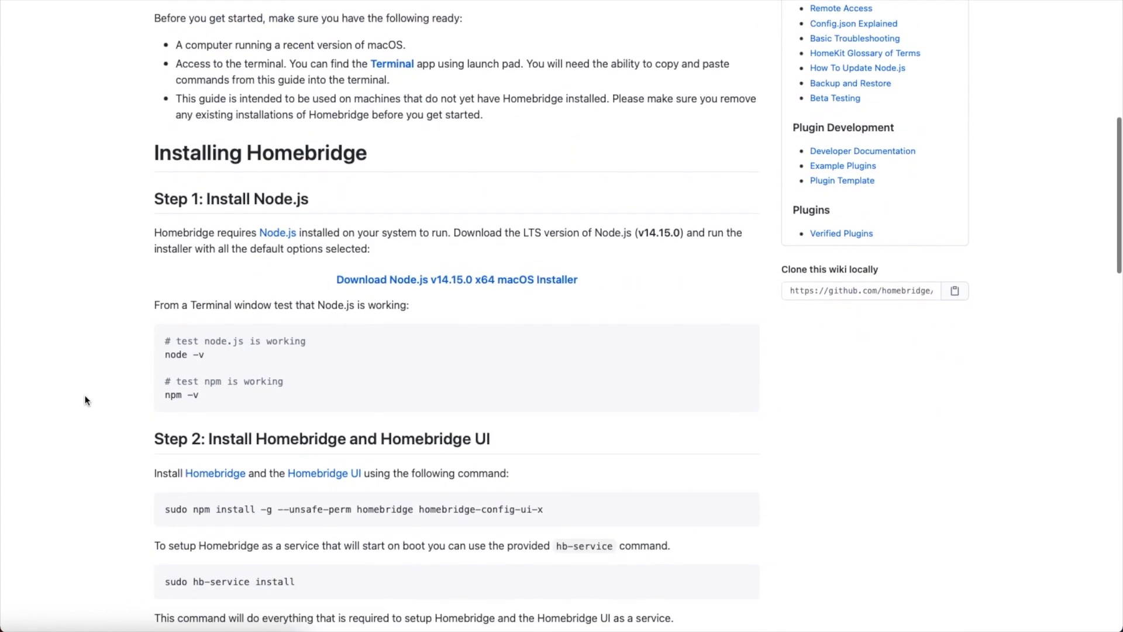
pyautogui.scroll(-3)
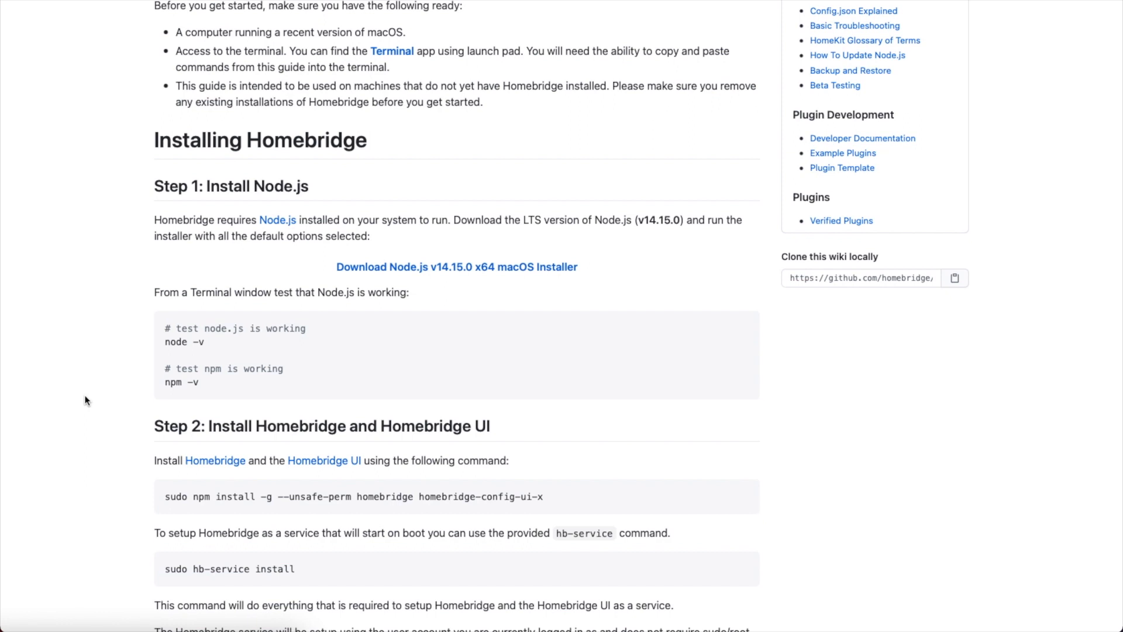
pyautogui.moveTo(585, 390)
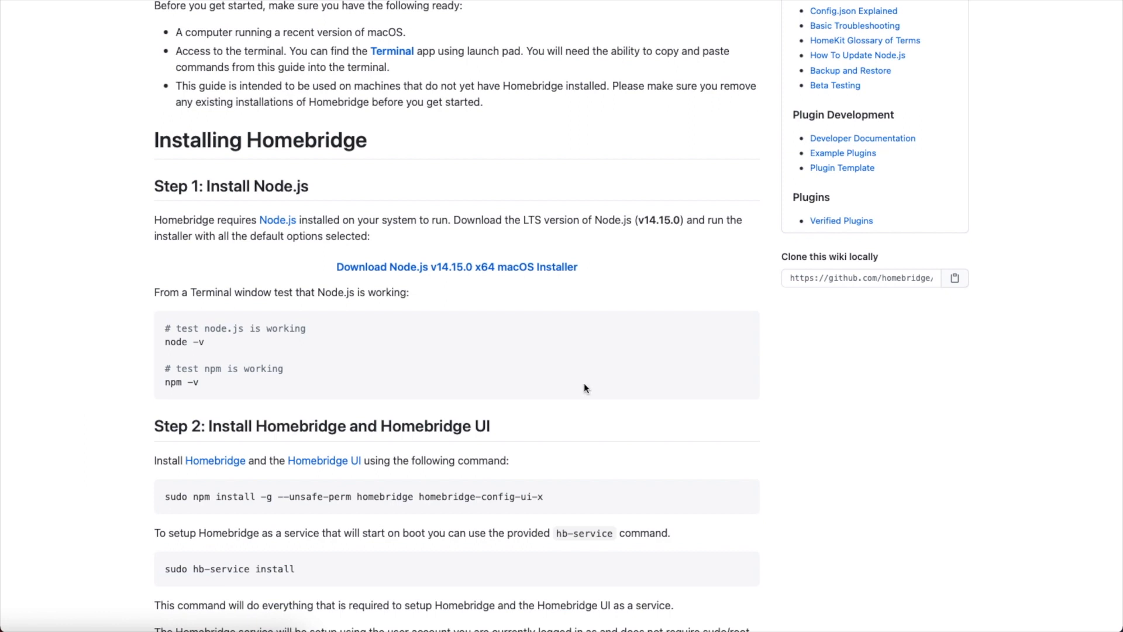
pyautogui.moveTo(533, 278)
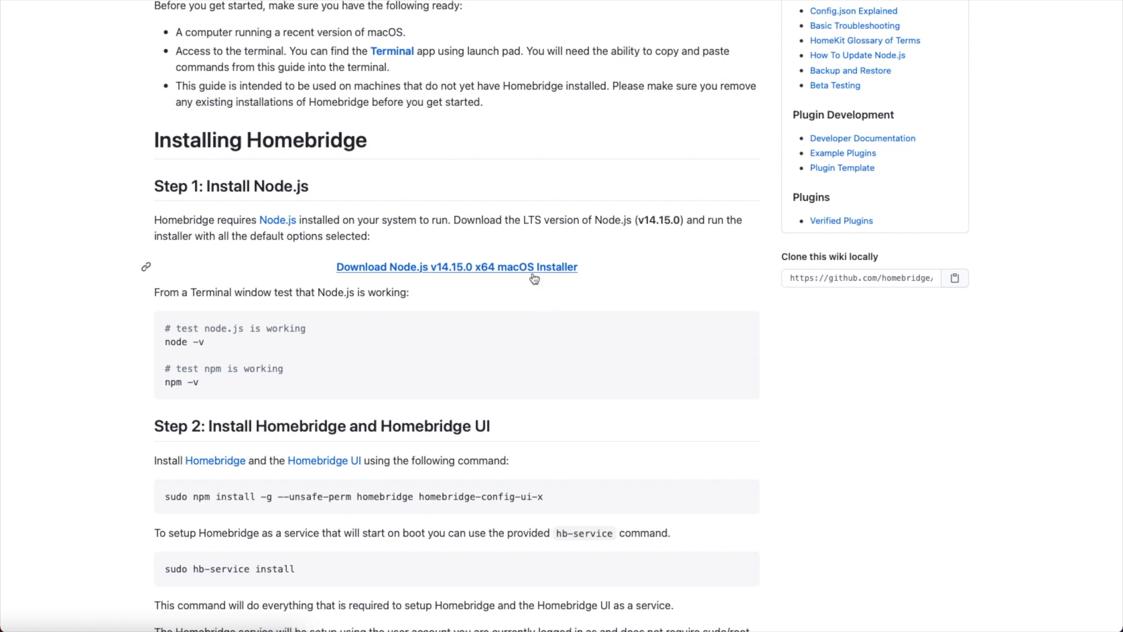
pyautogui.moveTo(532, 278)
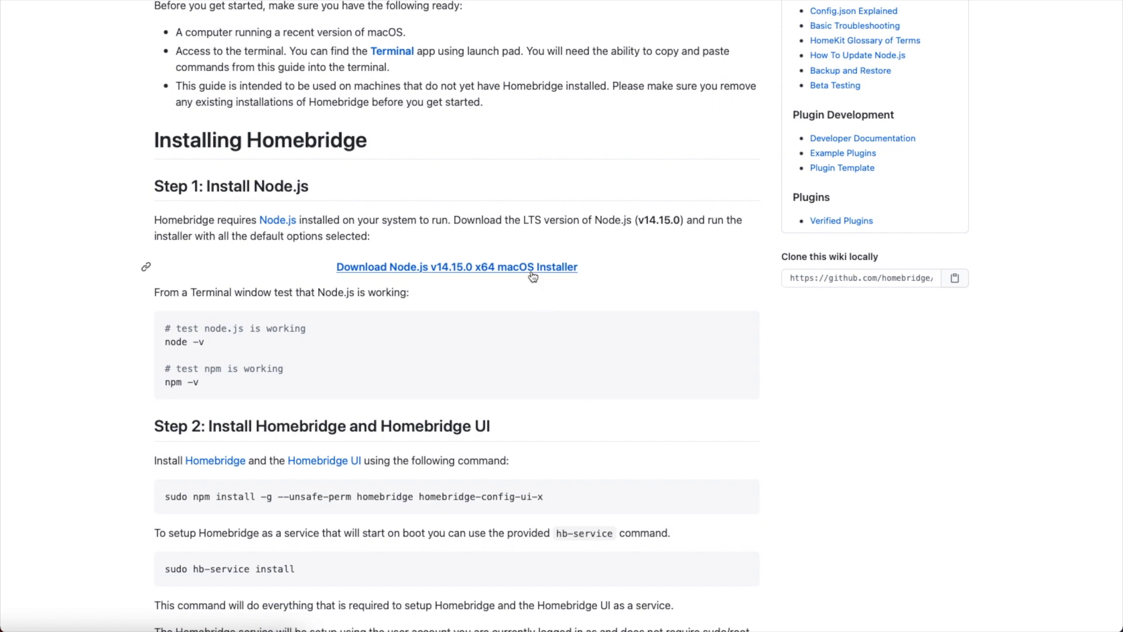
# - Download the Node.js v14.15.0 x64 macOS installer from the guide and run it through to completion
pyautogui.click(456, 267)
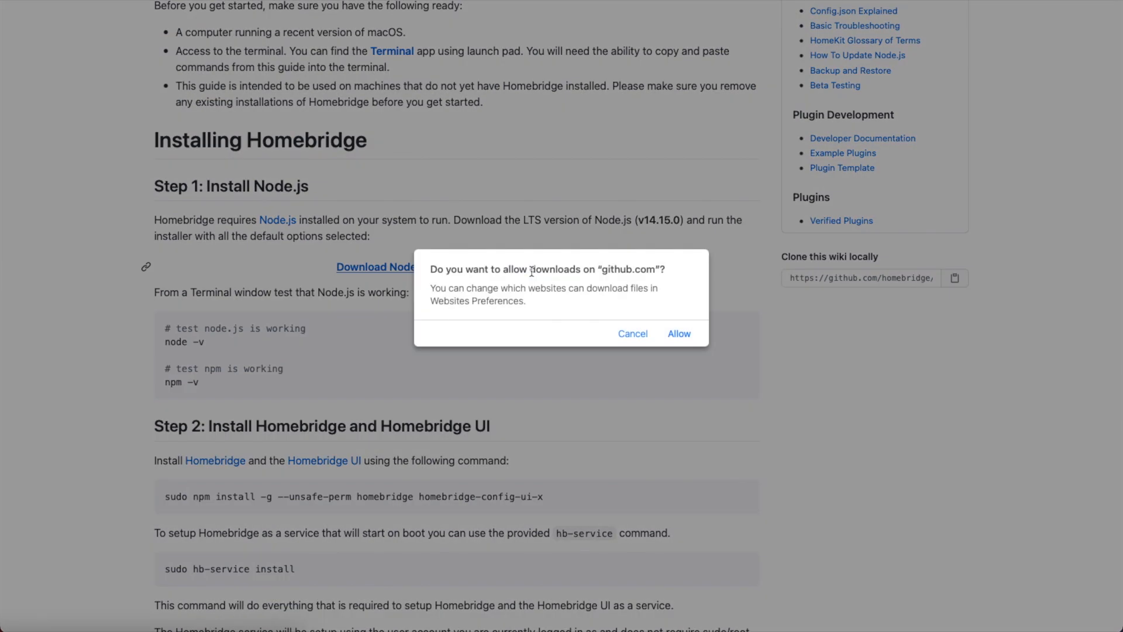
pyautogui.click(678, 333)
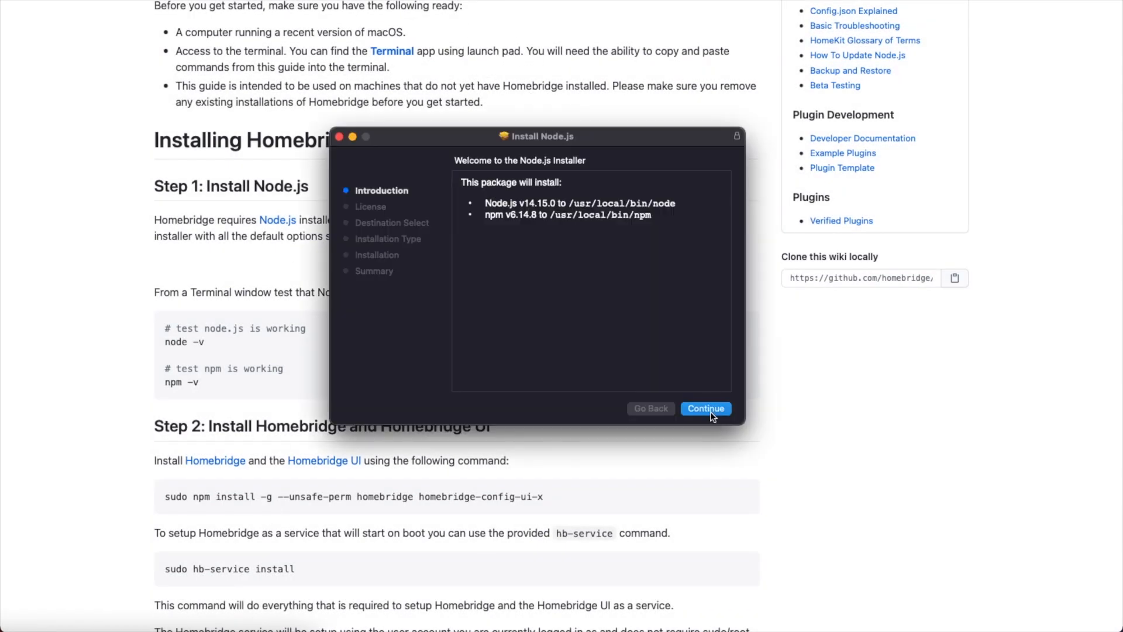
pyautogui.click(705, 408)
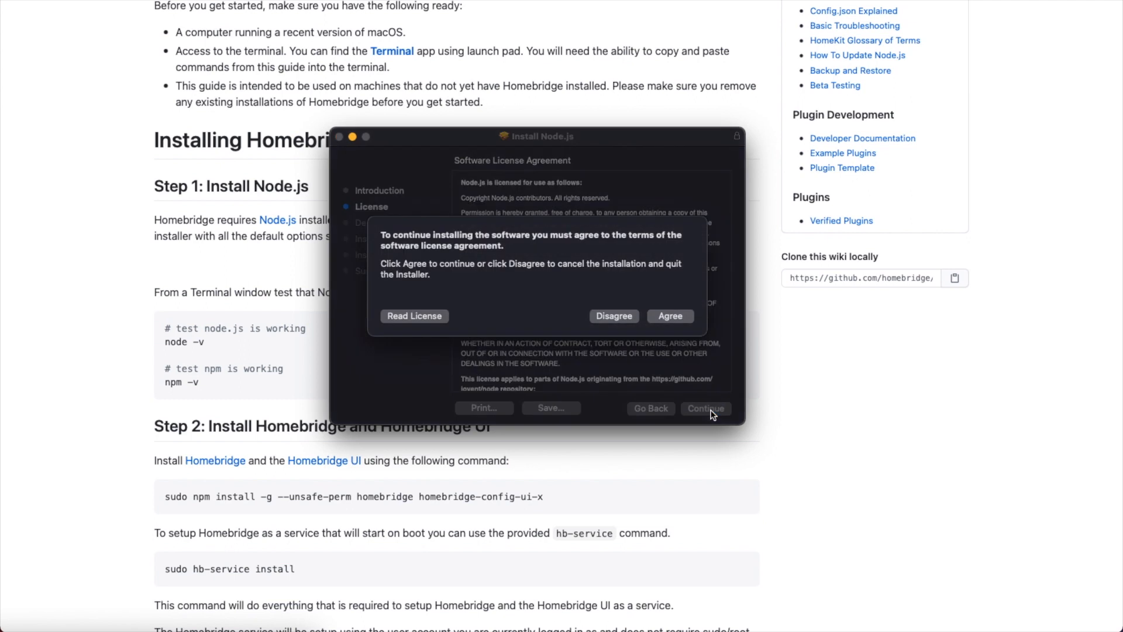
pyautogui.click(671, 316)
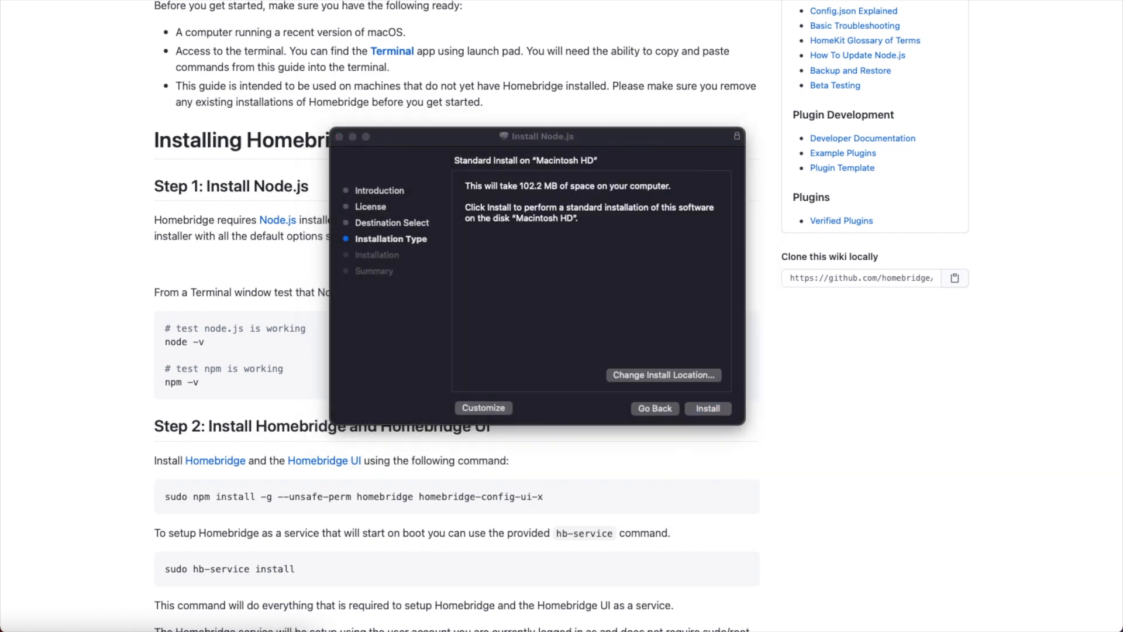
pyautogui.click(708, 409)
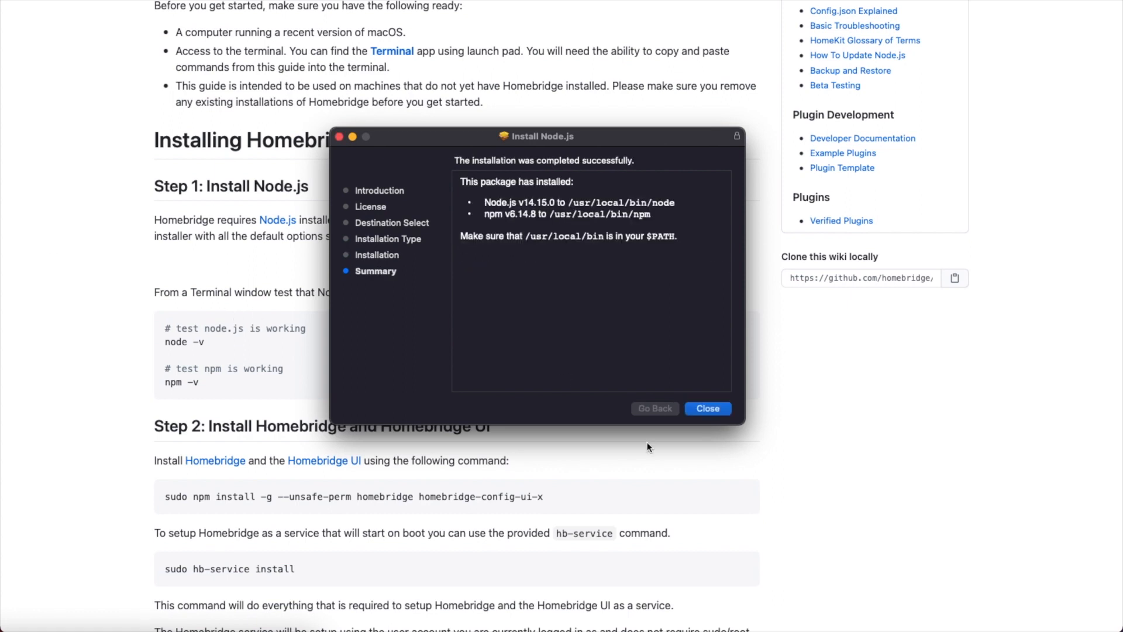
pyautogui.click(708, 408)
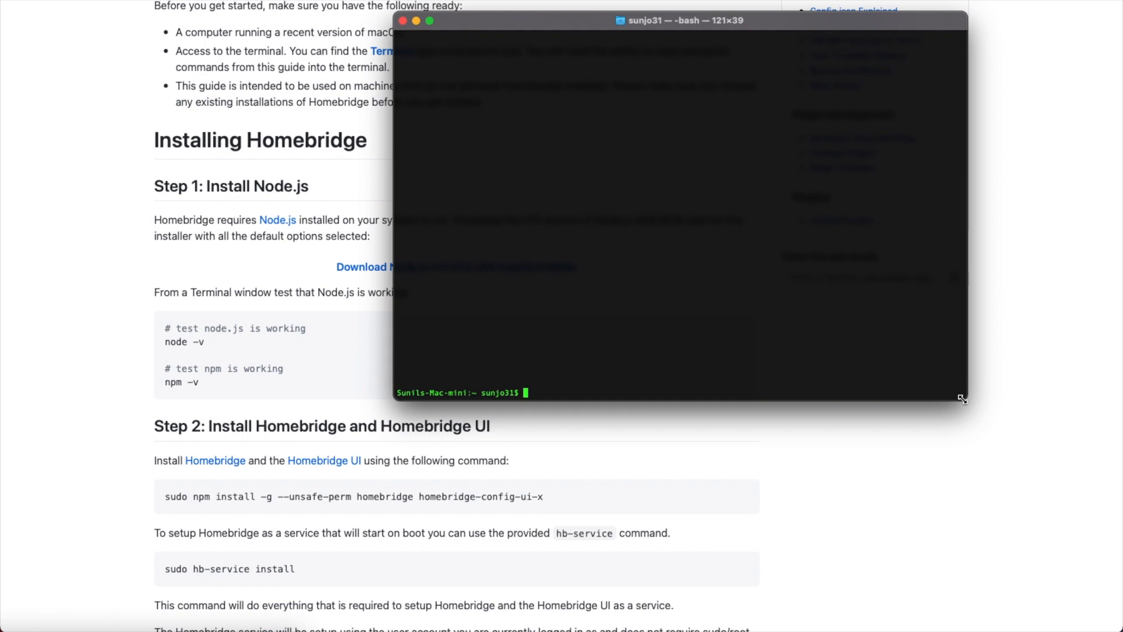
# - Run sudo npm install -g --unsafe-perm homebridge homebridge-config-ui-x to install Homebridge and its UI globally
pyautogui.write('sudo npm install -g --unsafe-perm homebridge homebridge-config-ui-x')
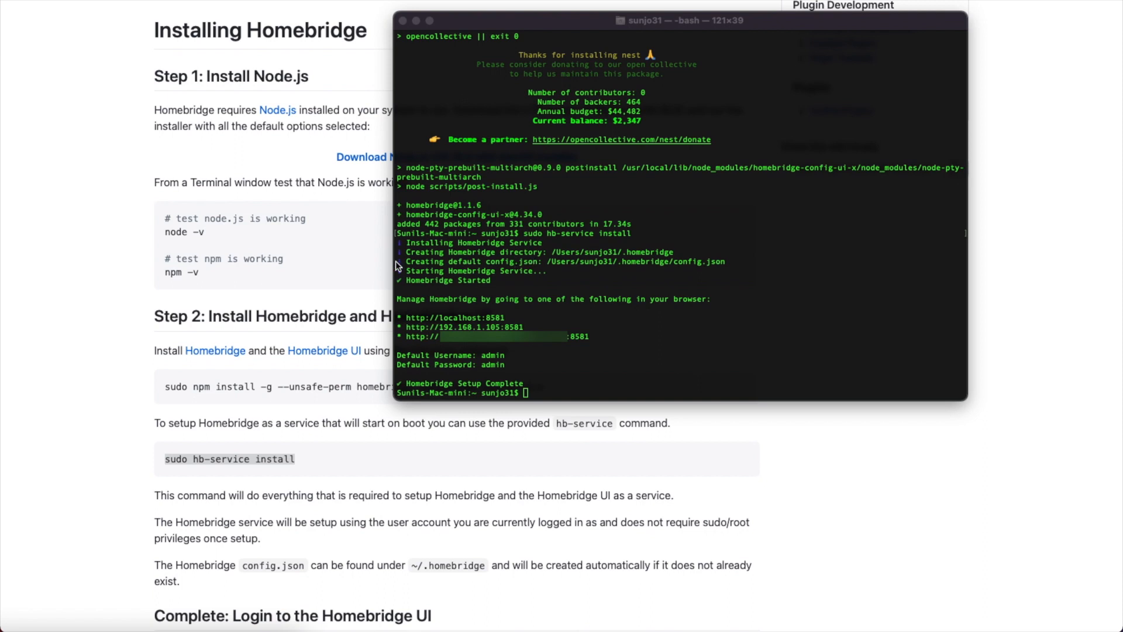
pyautogui.moveTo(482, 262)
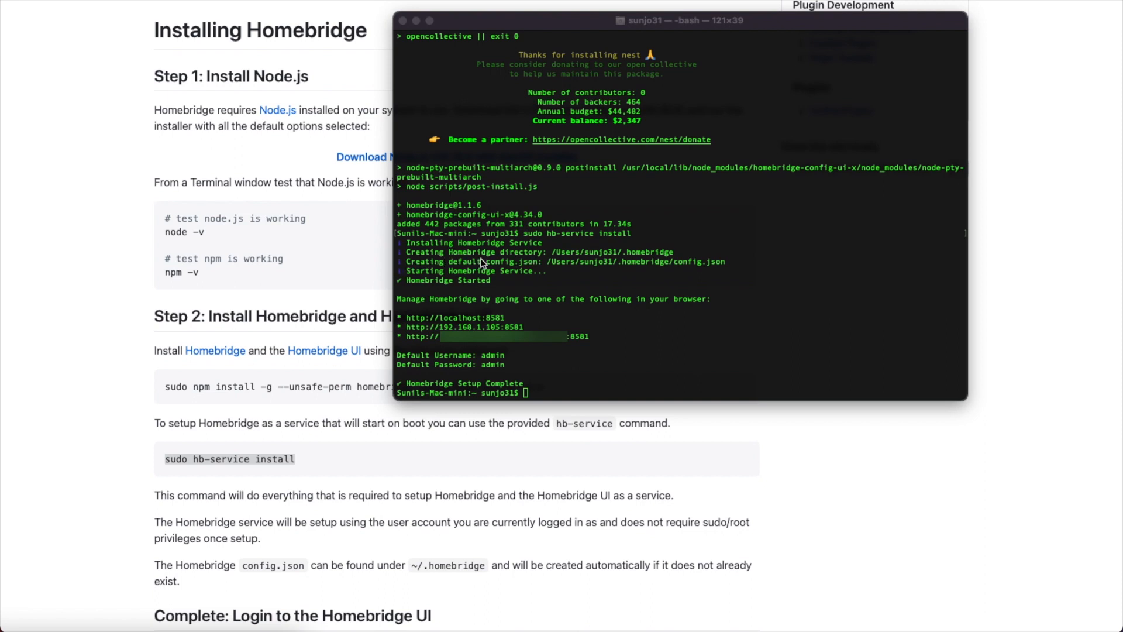
pyautogui.moveTo(534, 266)
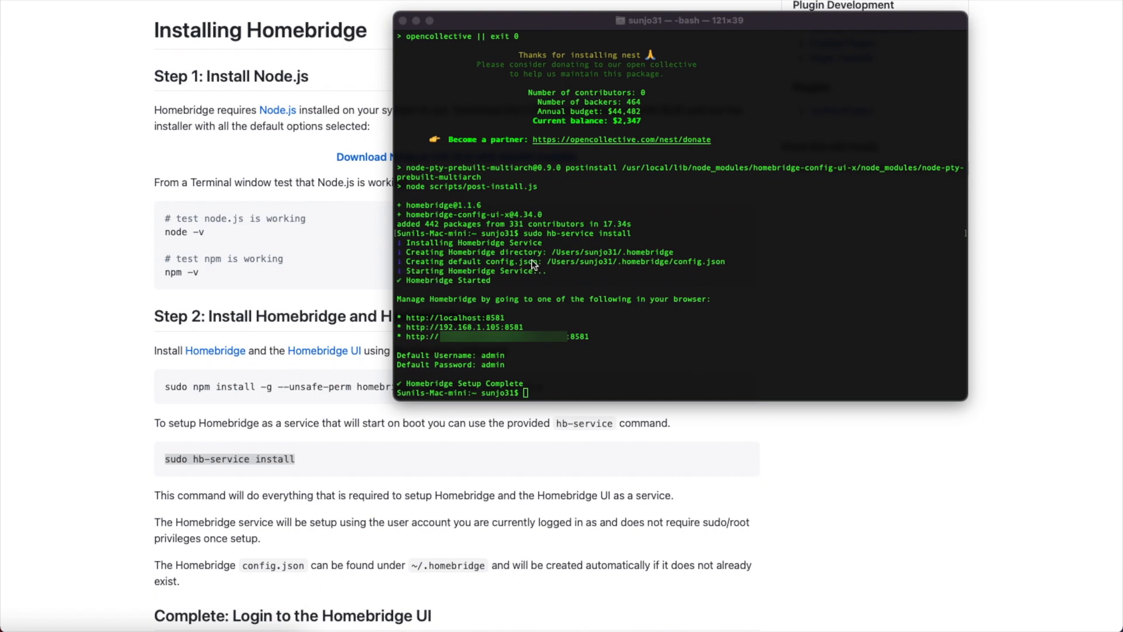
pyautogui.moveTo(428, 281)
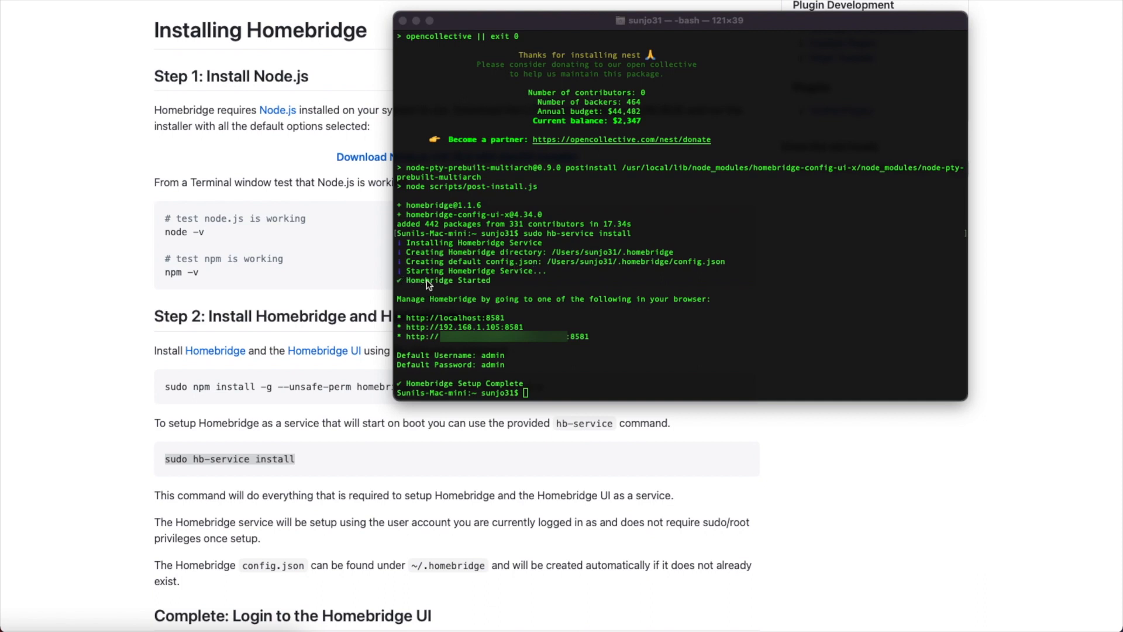
pyautogui.moveTo(529, 281)
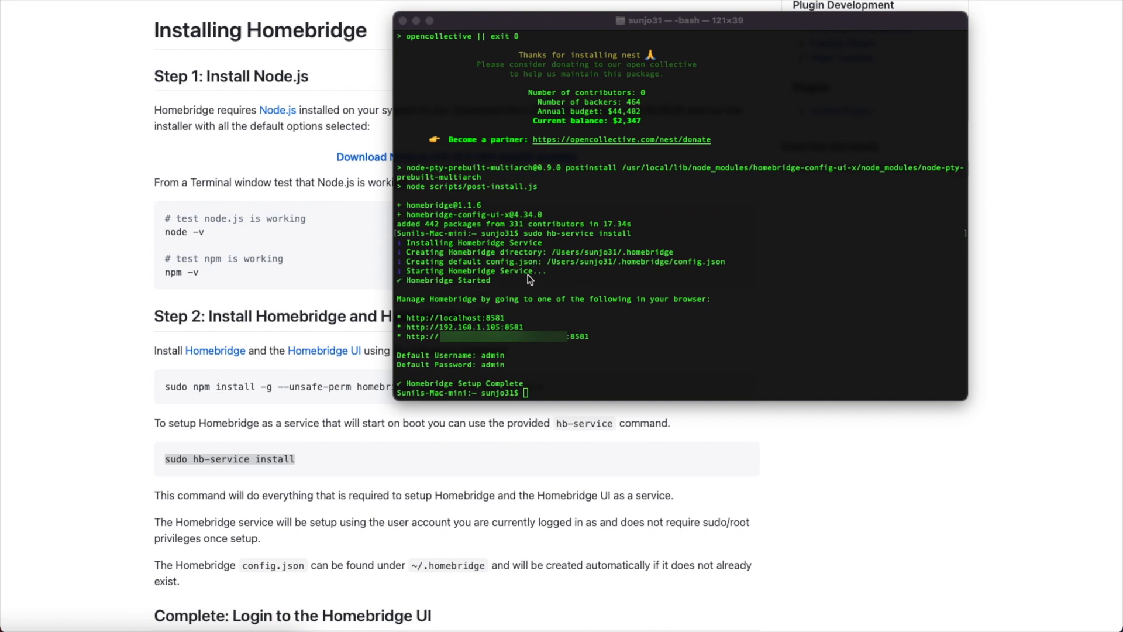
pyautogui.moveTo(533, 281)
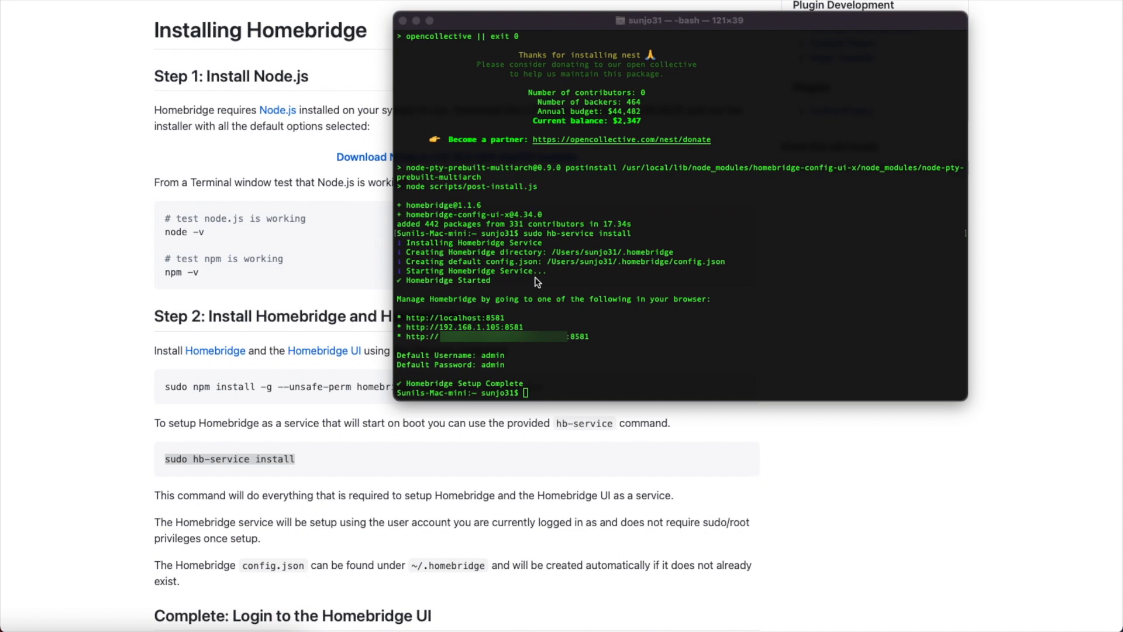
pyautogui.moveTo(512, 358)
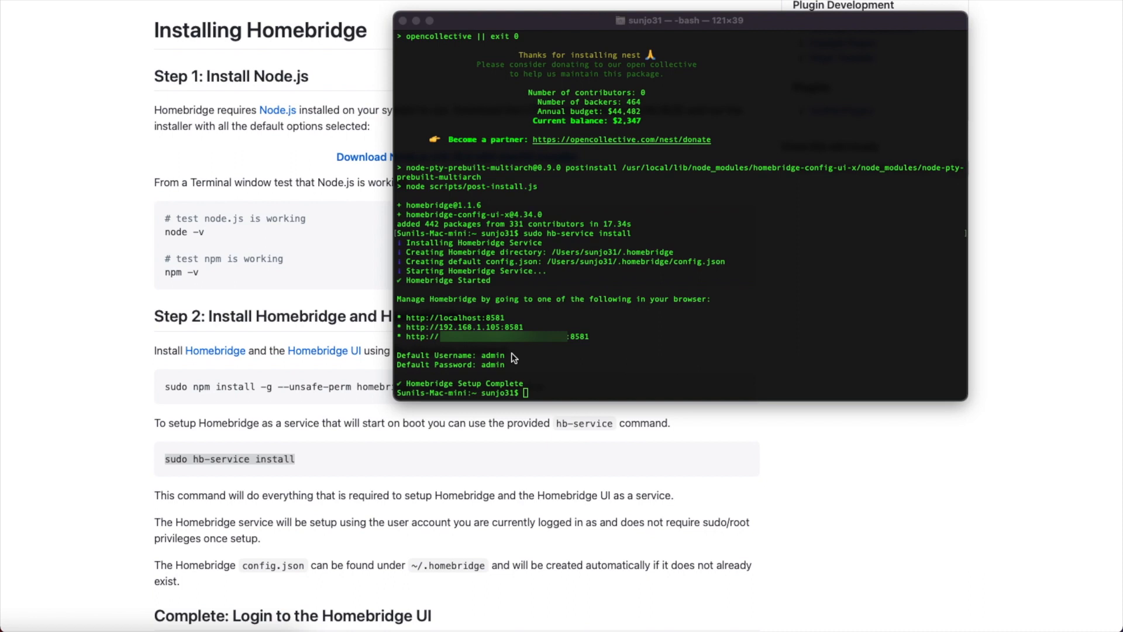
pyautogui.moveTo(508, 327)
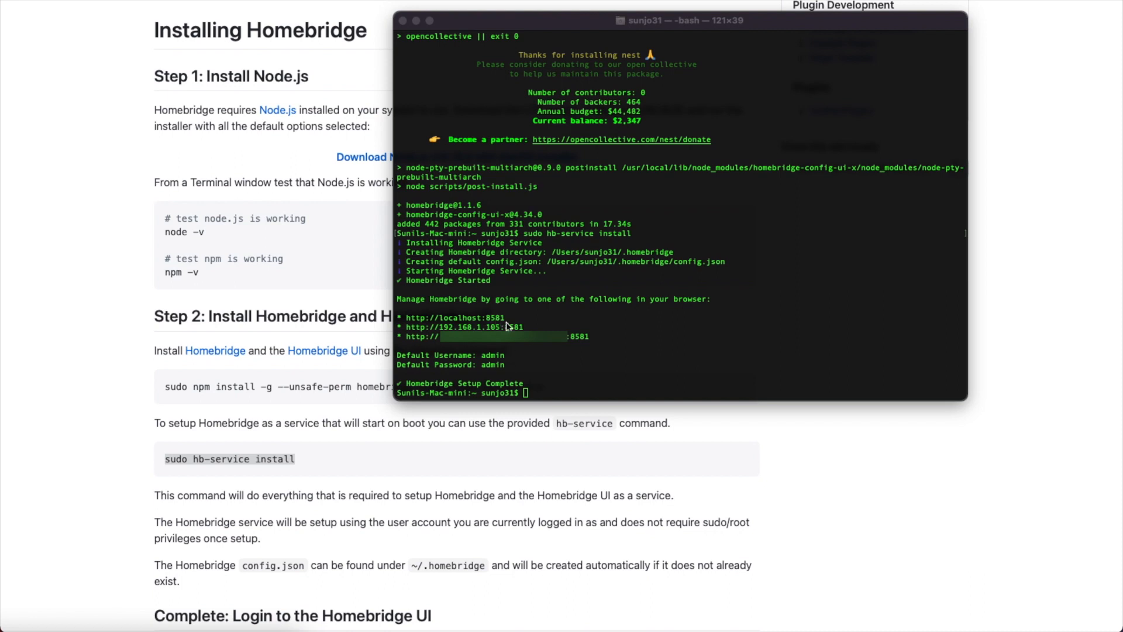
pyautogui.moveTo(447, 319)
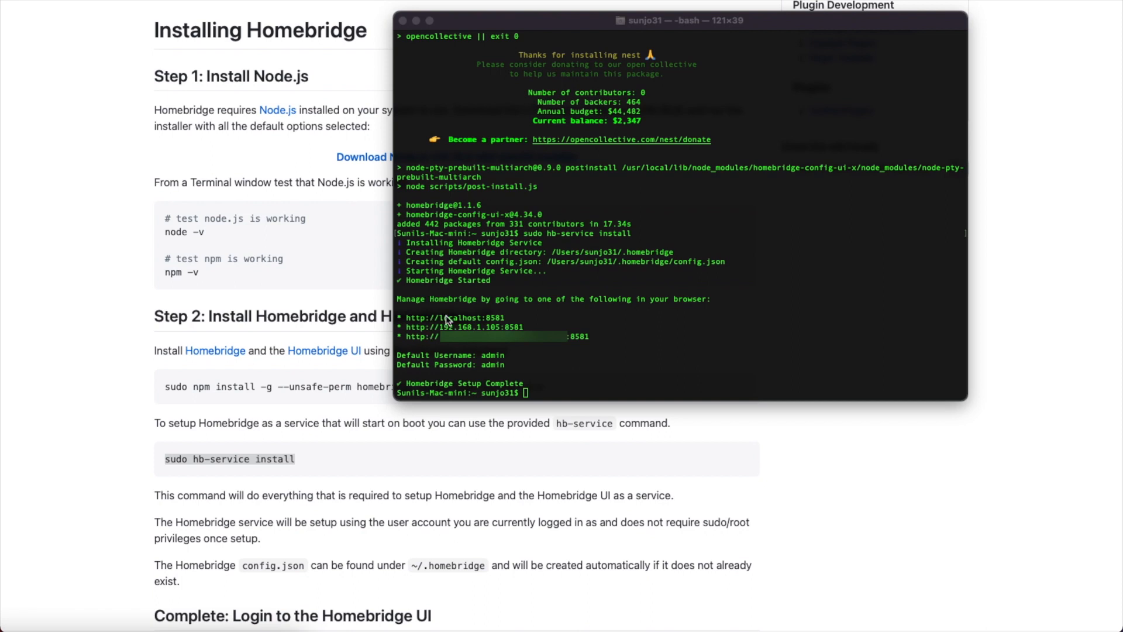
pyautogui.moveTo(524, 320)
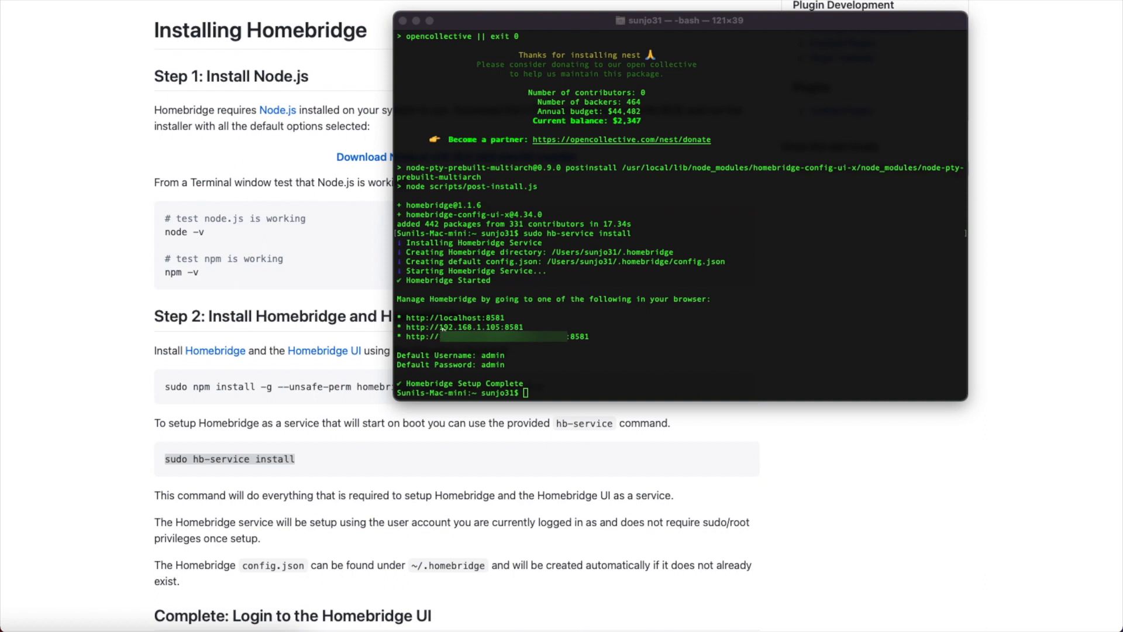
pyautogui.moveTo(467, 343)
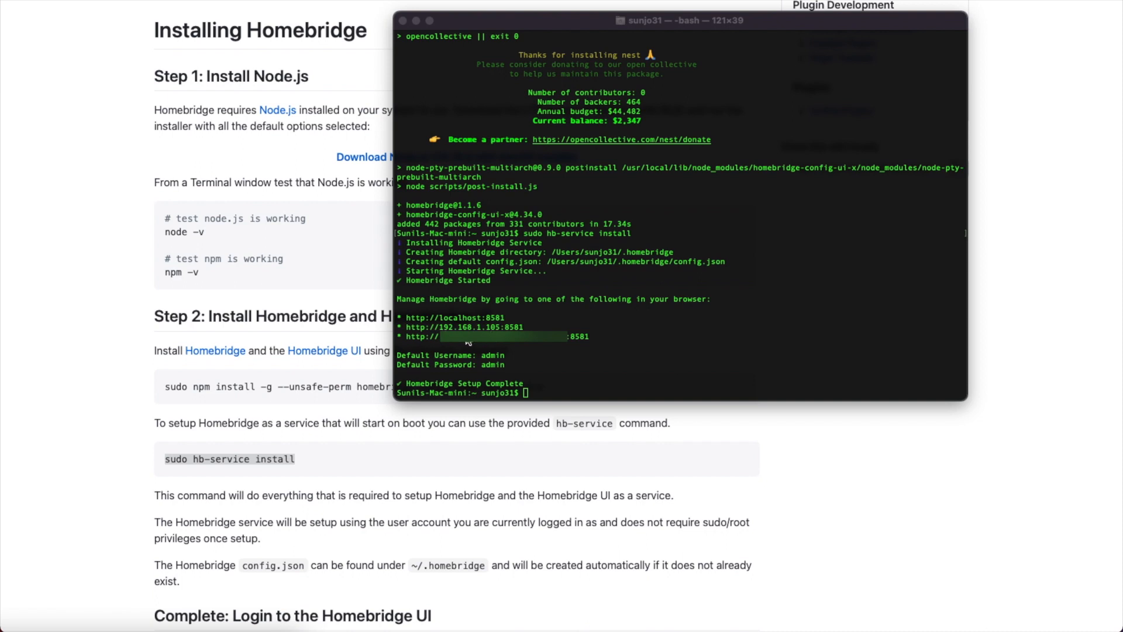
pyautogui.moveTo(491, 362)
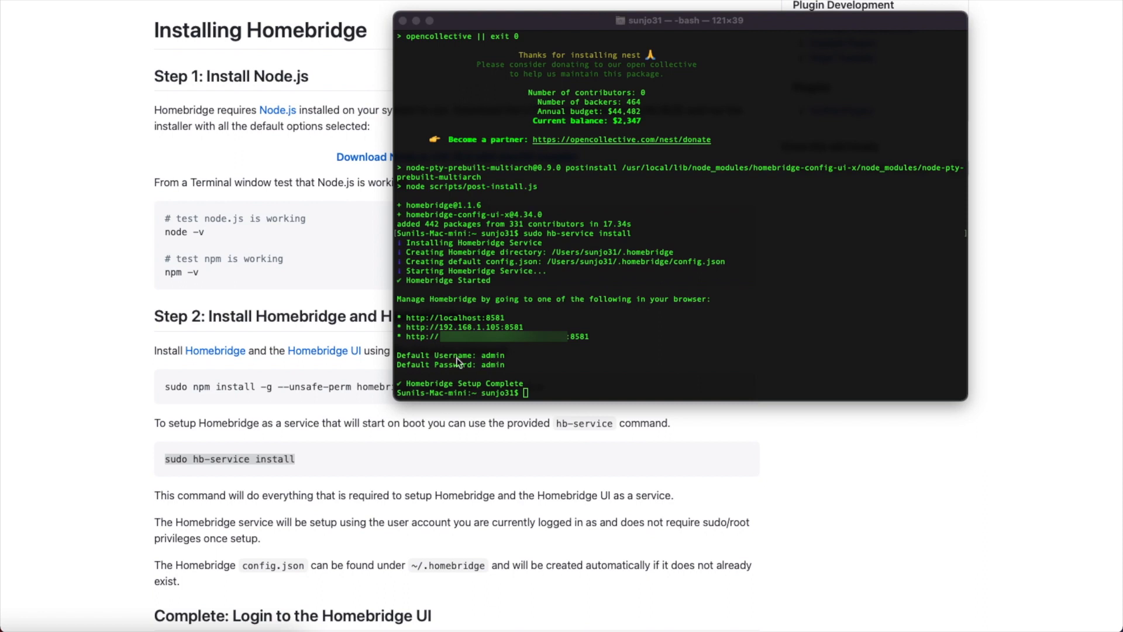
pyautogui.moveTo(626, 362)
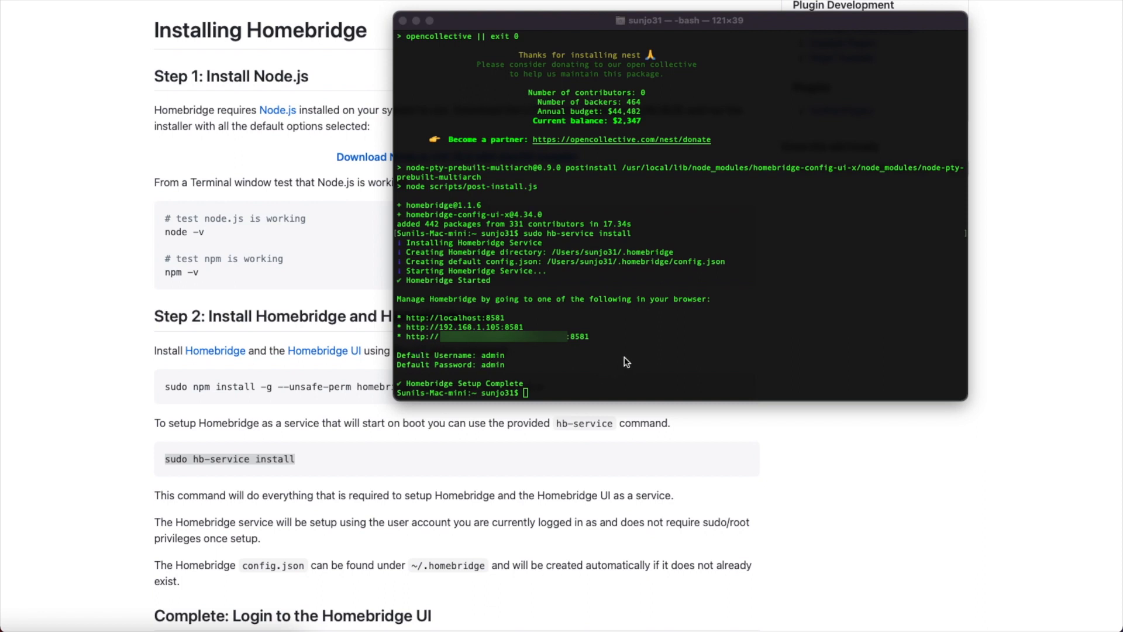
pyautogui.moveTo(633, 359)
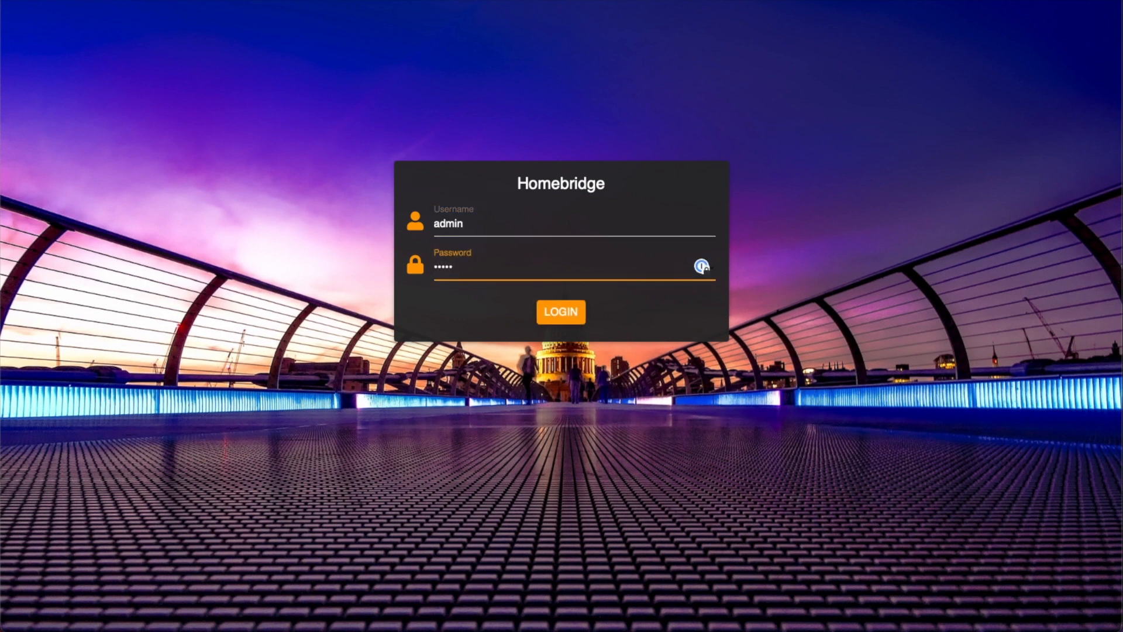
pyautogui.click(561, 312)
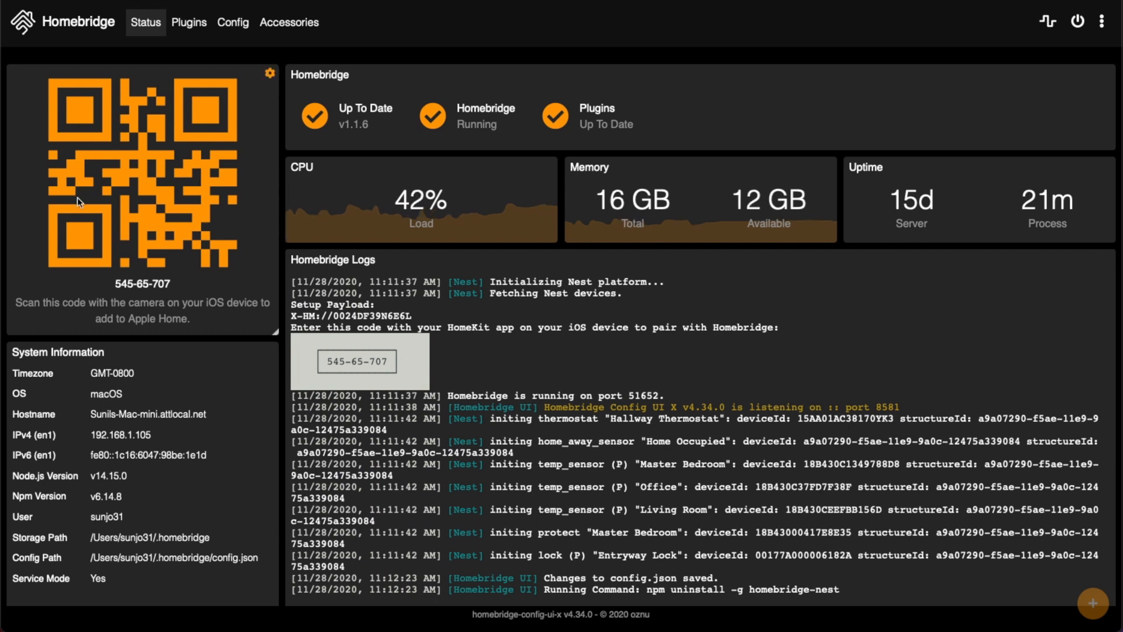
pyautogui.moveTo(238, 296)
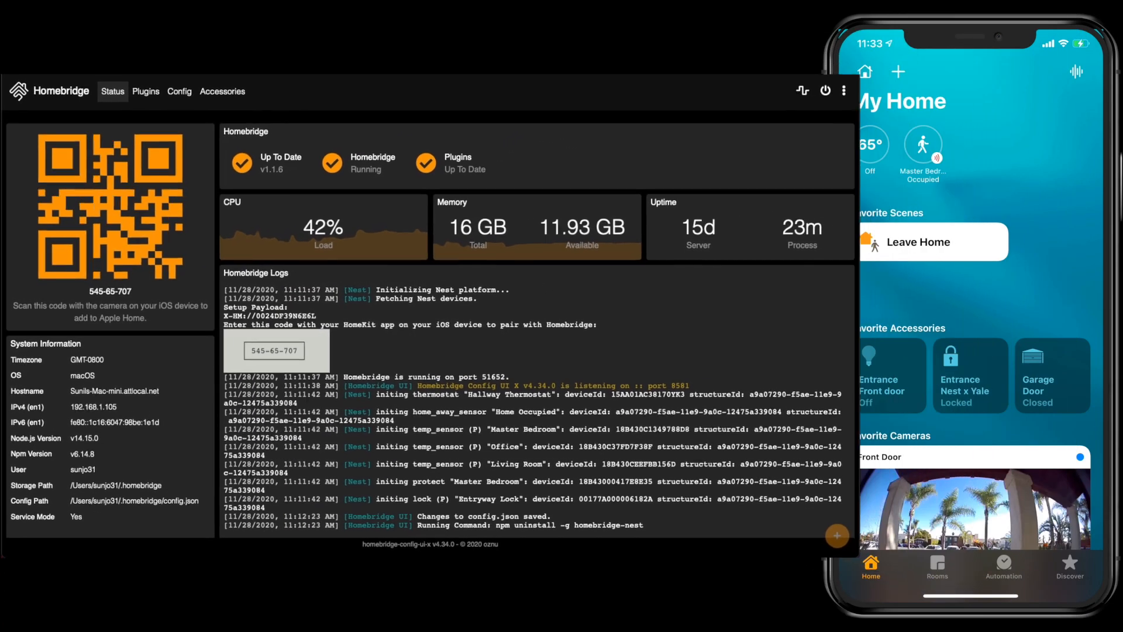
# - Add the scanned Homebridge bridge to Apple Home, accepting it despite the uncertified-accessory warning
pyautogui.click(896, 73)
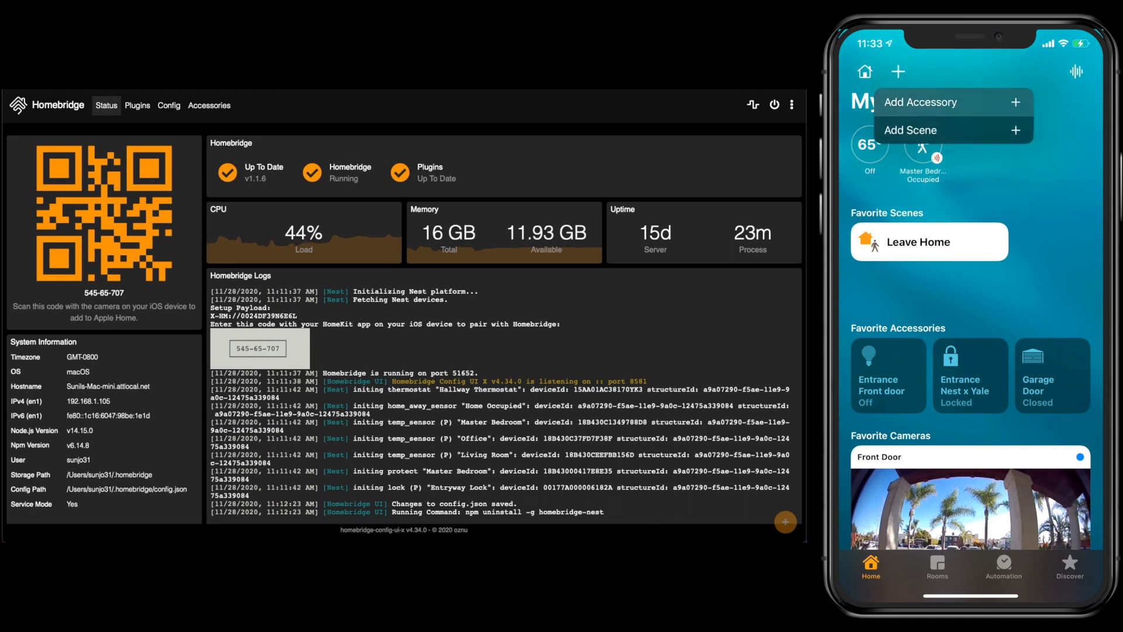
pyautogui.click(920, 102)
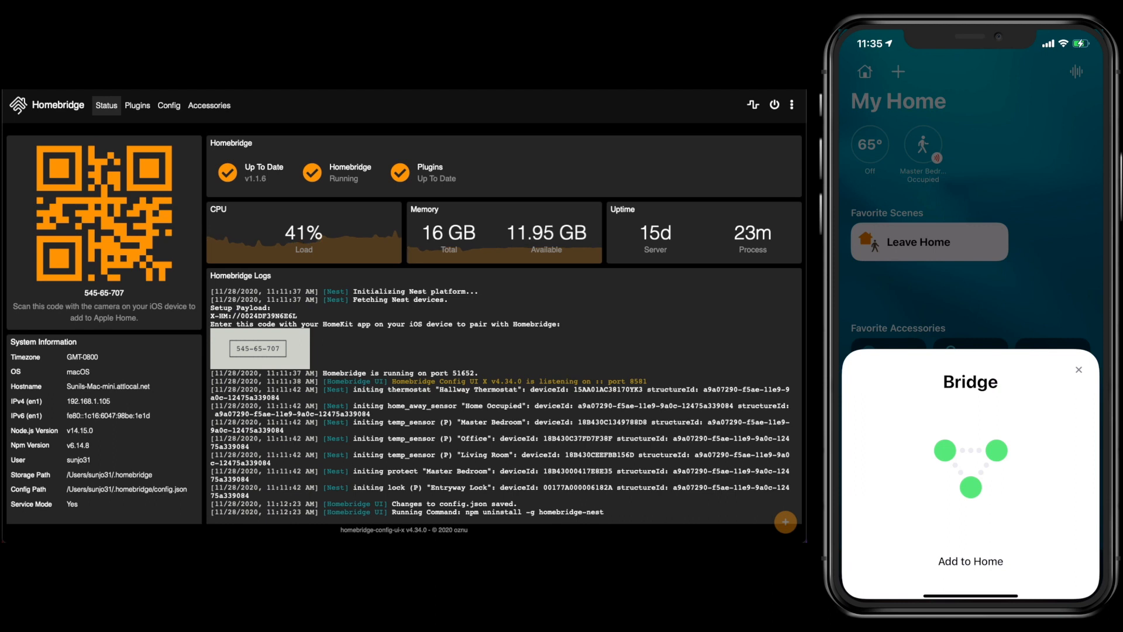
pyautogui.click(970, 562)
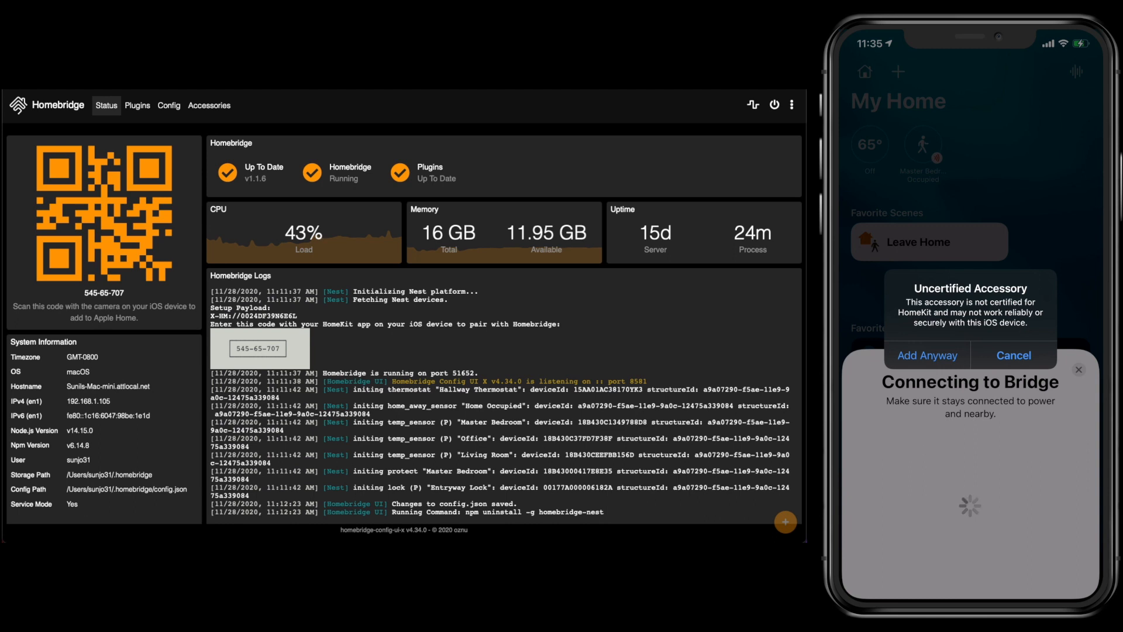
pyautogui.click(927, 355)
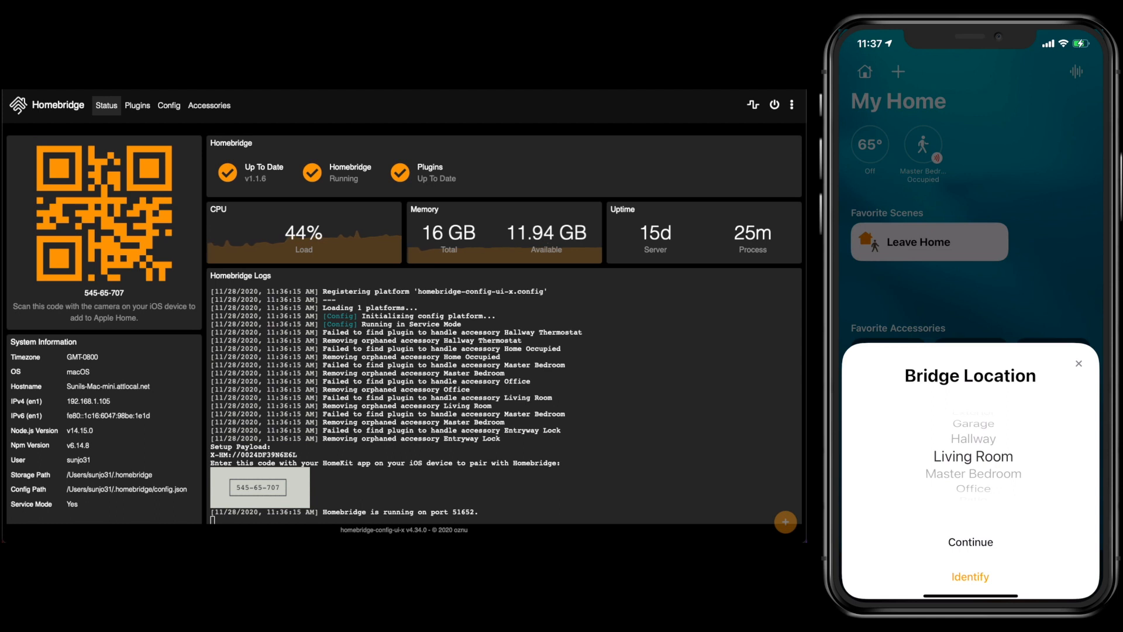
# - Assign the Homebridge bridge to a new room named Demo and finish pairing
pyautogui.scroll(-3)
pyautogui.write('Demo')
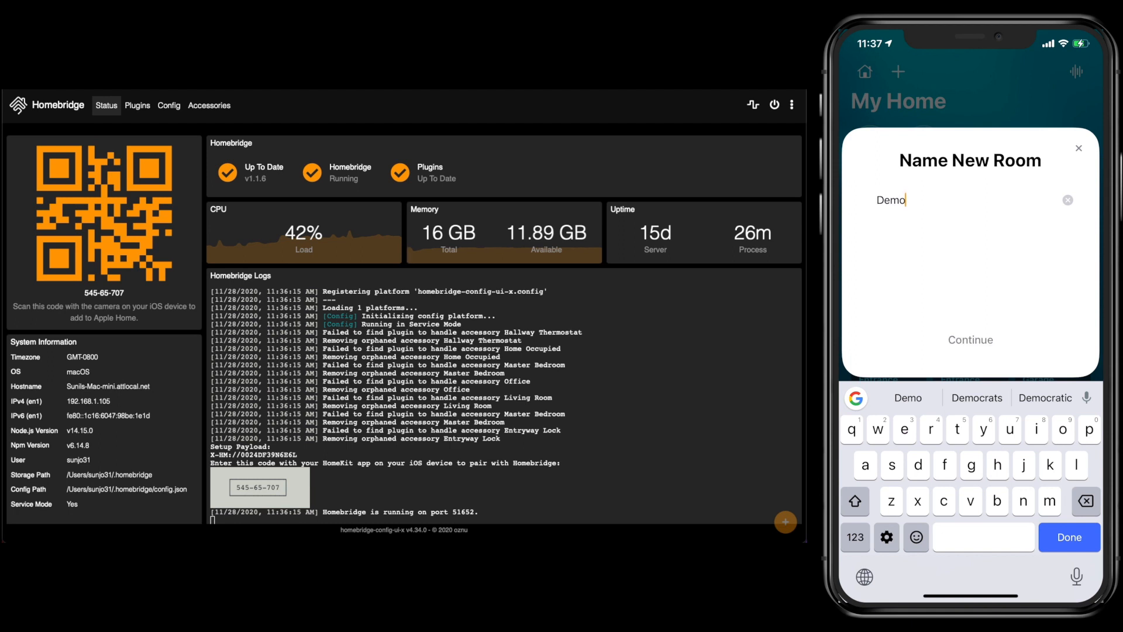
pyautogui.click(971, 339)
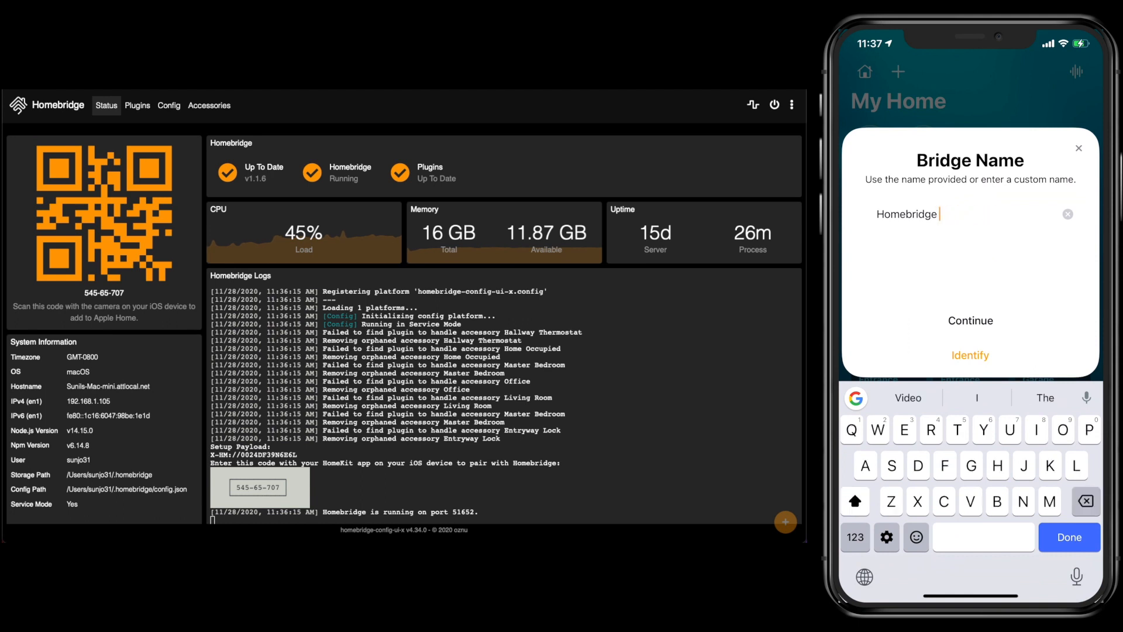
pyautogui.write('D')
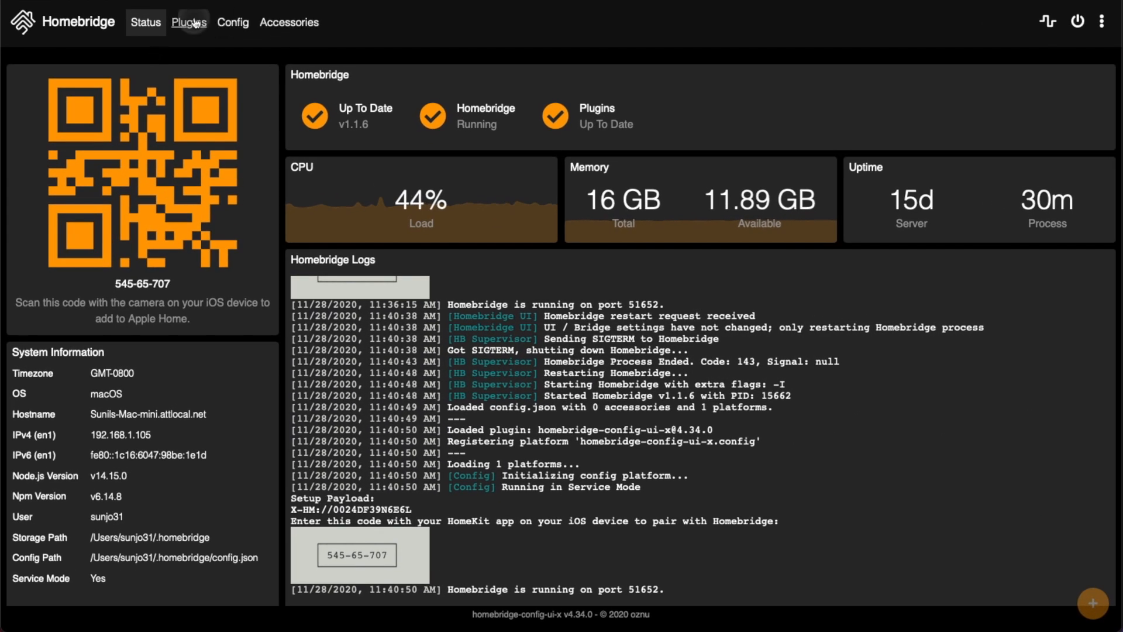
# - Search the Plugins page for Nest, Ring and Tesla, then open the Homebridge Tesla plugin's GitHub readme
pyautogui.click(188, 22)
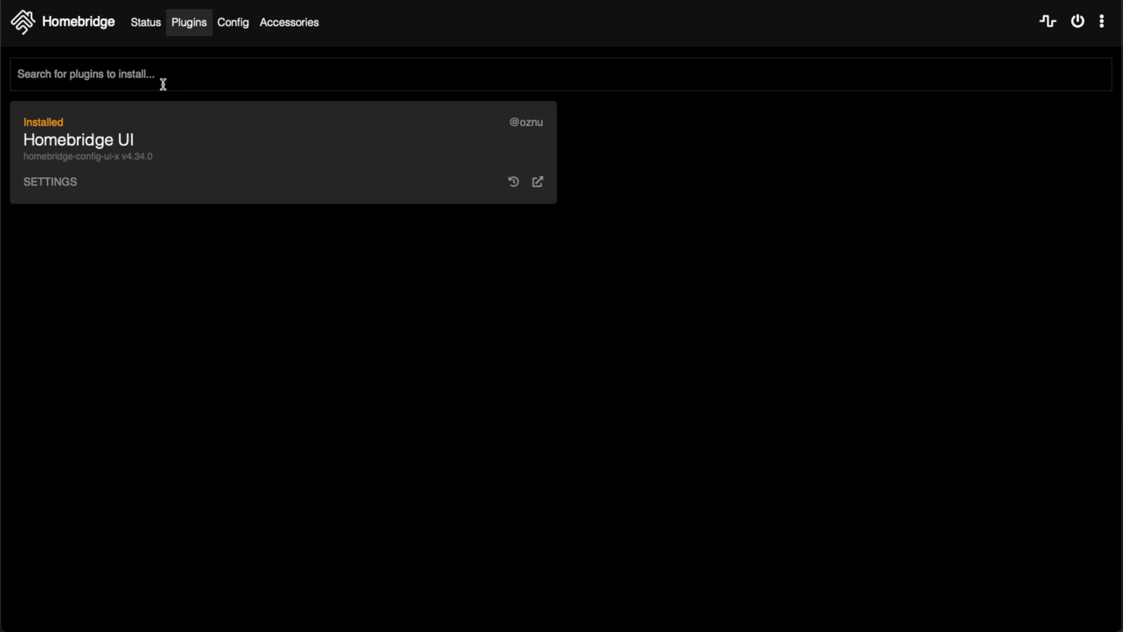
pyautogui.write('Nest')
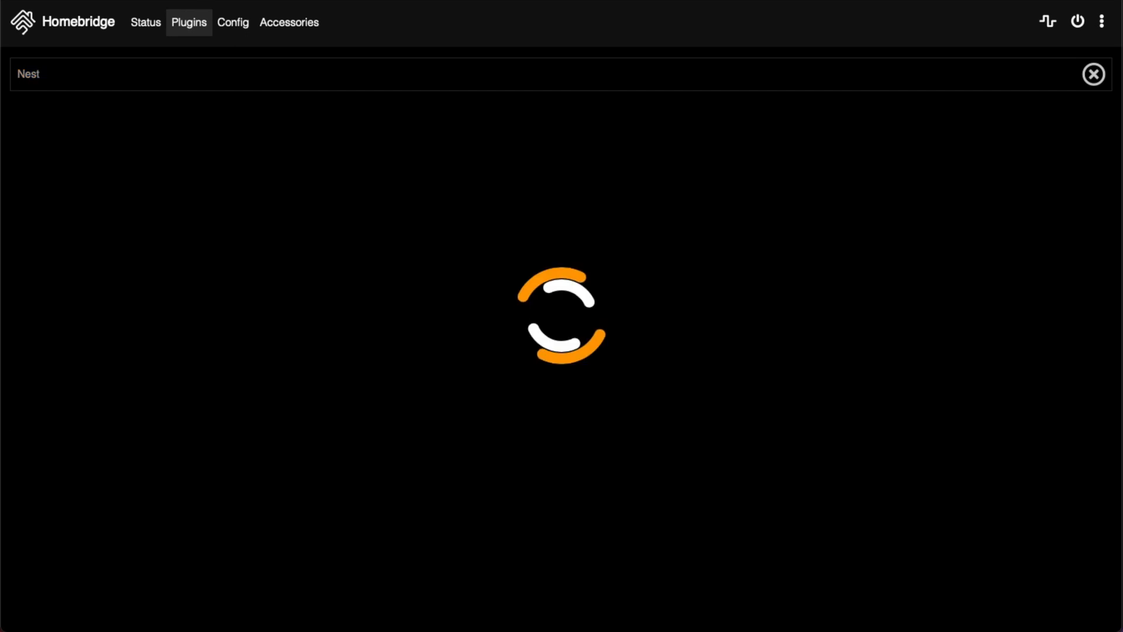
pyautogui.write('Ring')
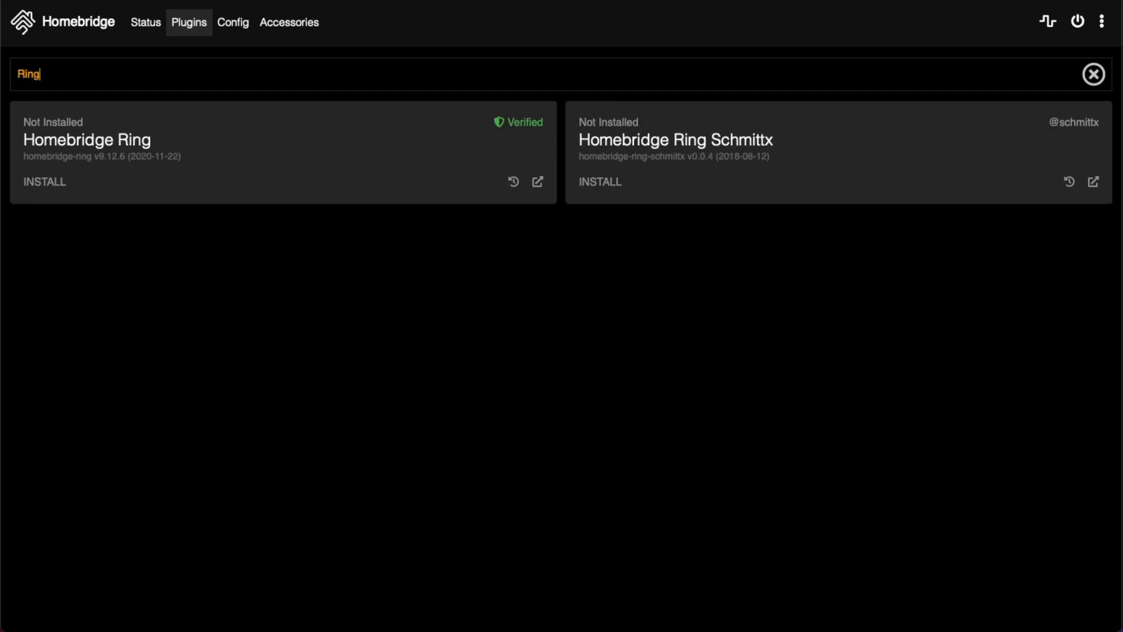
pyautogui.write('Test')
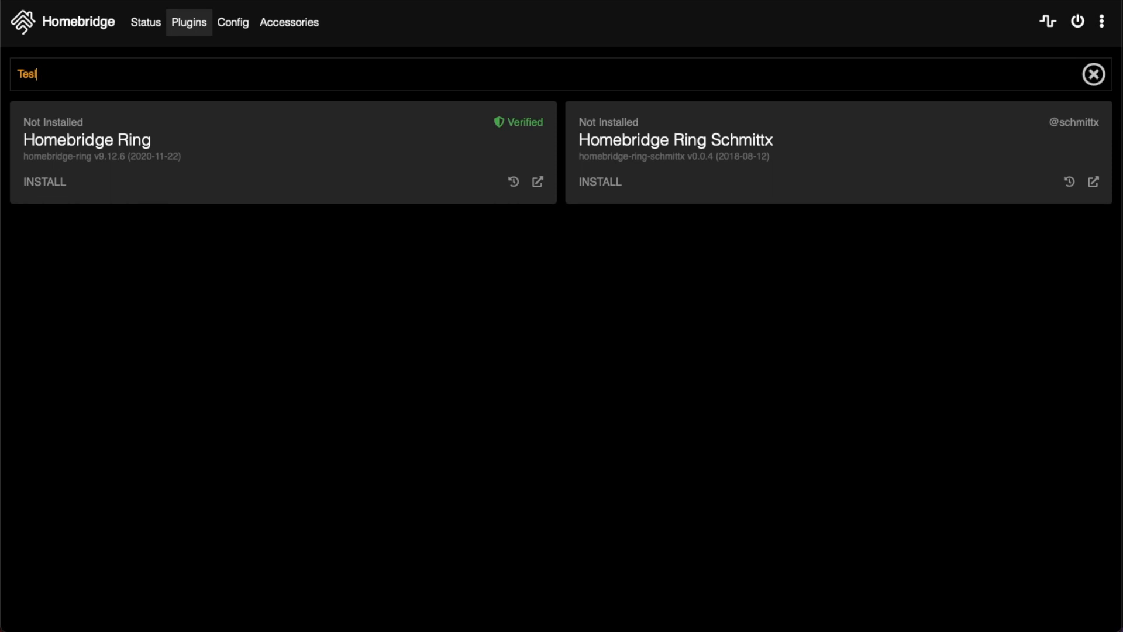
pyautogui.write('Tesla')
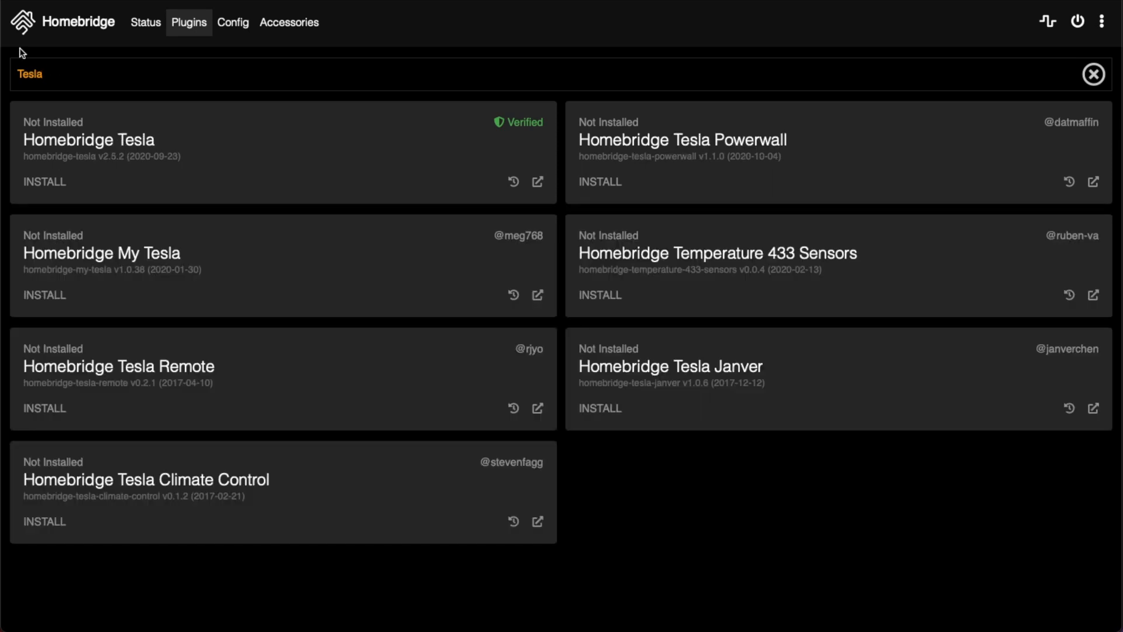
pyautogui.moveTo(550, 131)
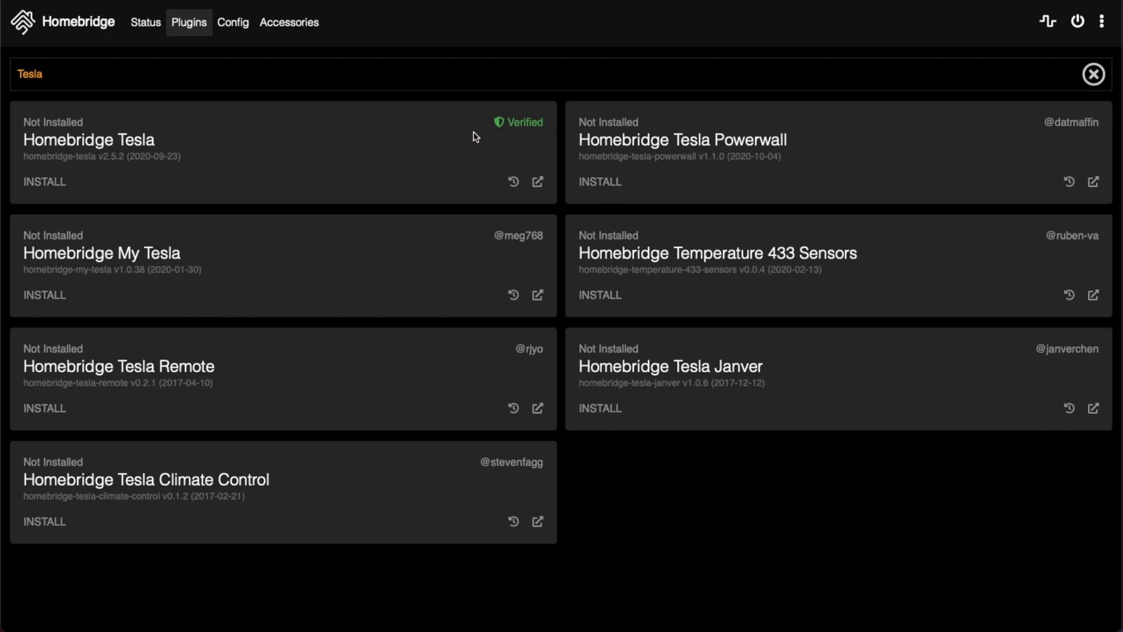
pyautogui.moveTo(512, 152)
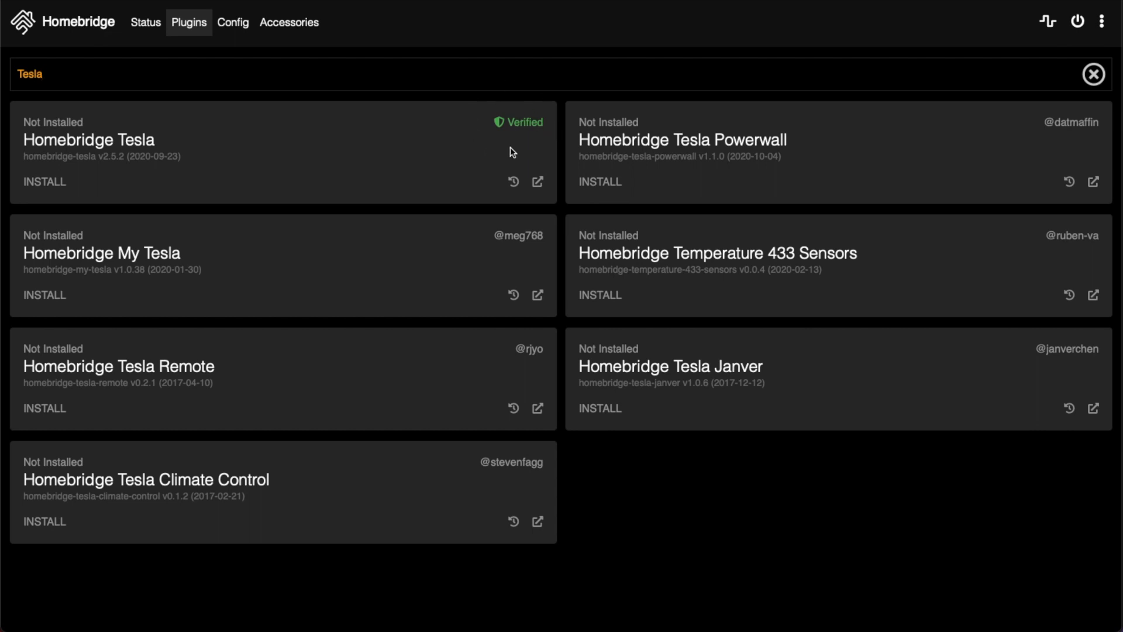
pyautogui.moveTo(539, 182)
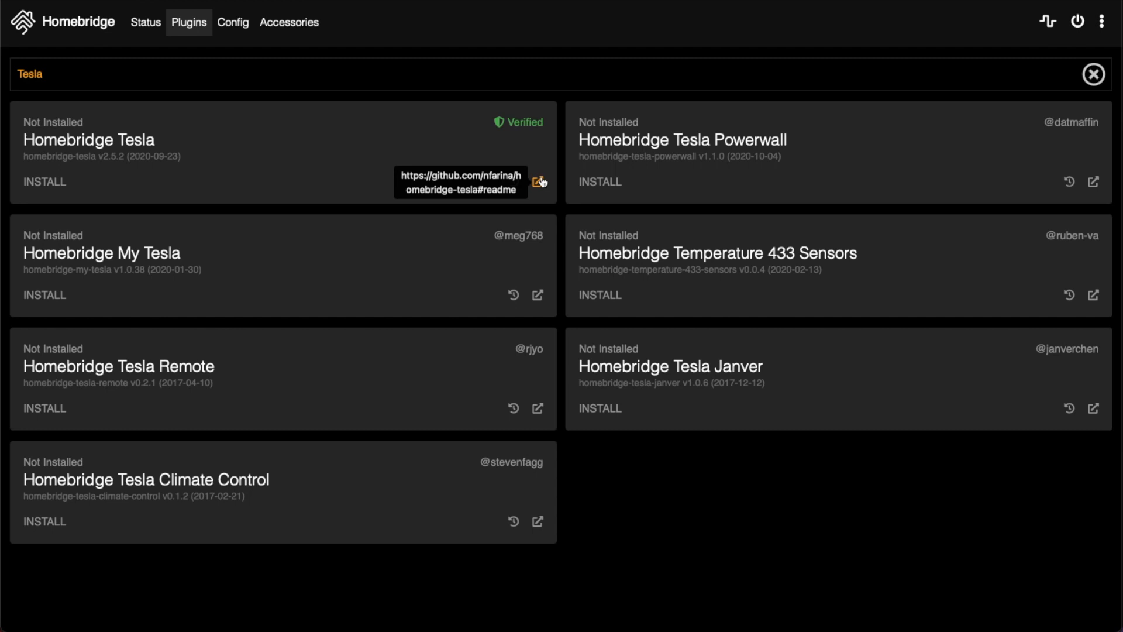
pyautogui.click(539, 181)
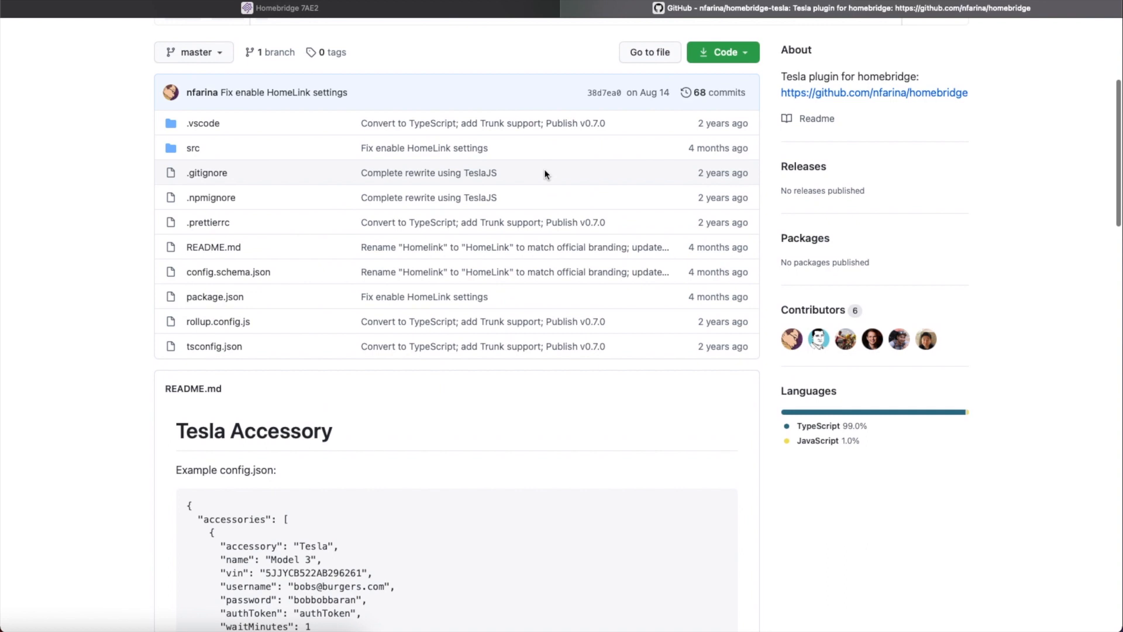
pyautogui.moveTo(182, 140)
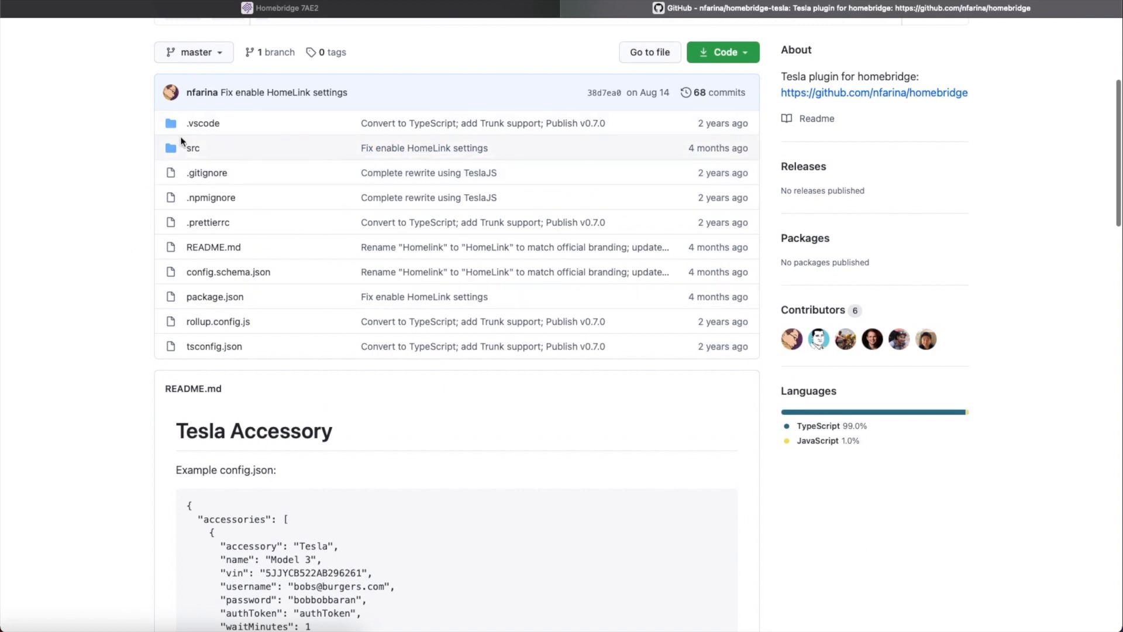
pyautogui.scroll(-3)
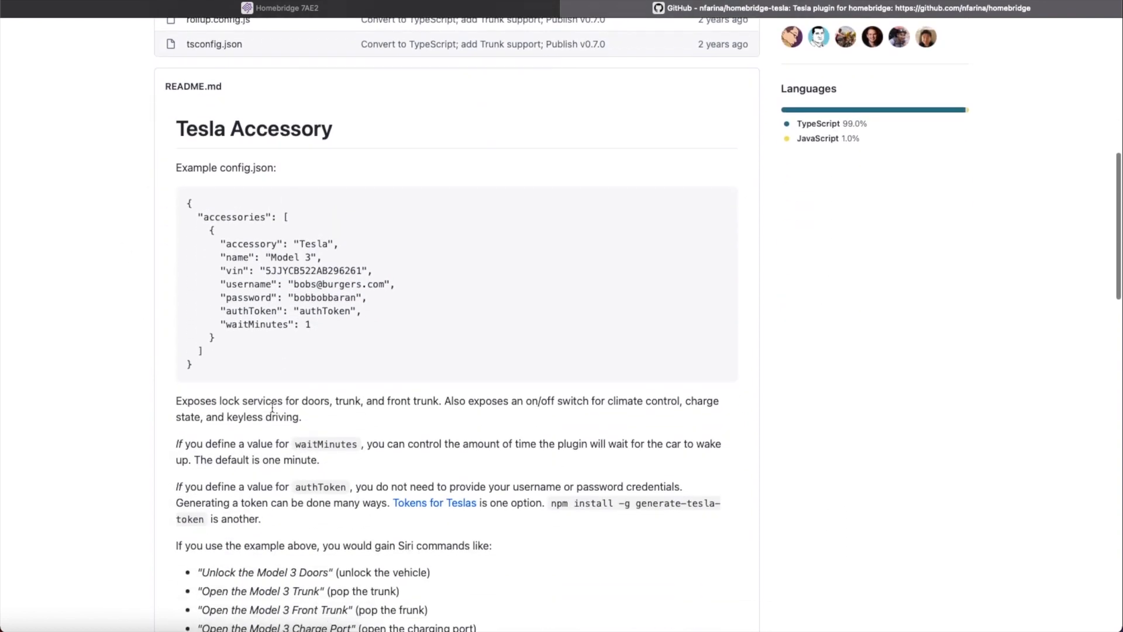
pyautogui.scroll(-3)
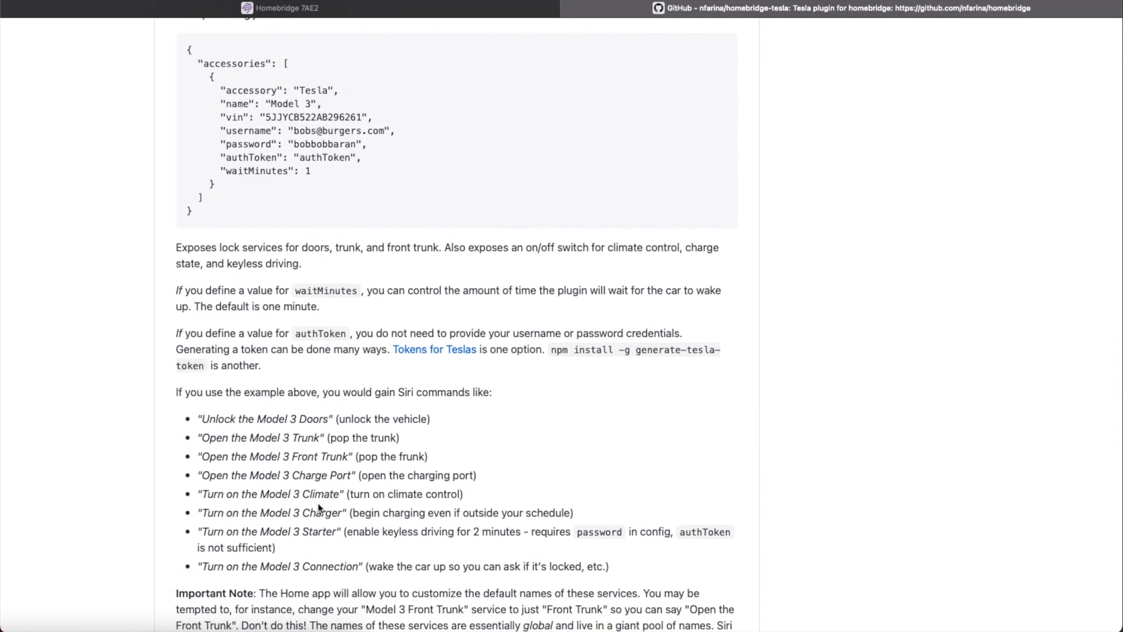
pyautogui.scroll(-3)
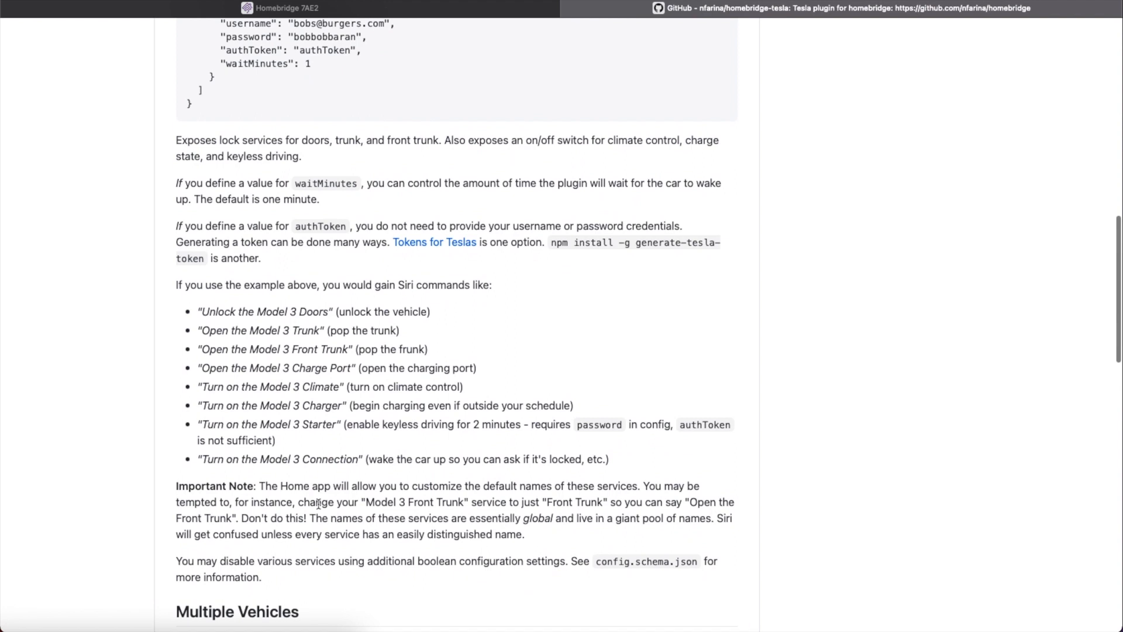
pyautogui.scroll(-3)
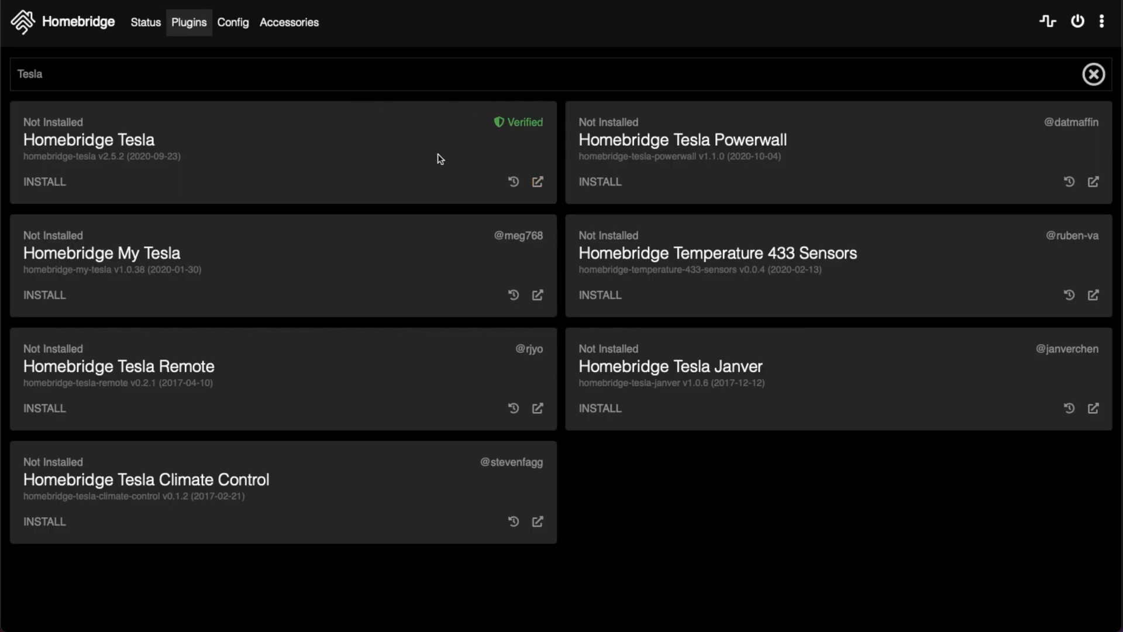
pyautogui.moveTo(87, 172)
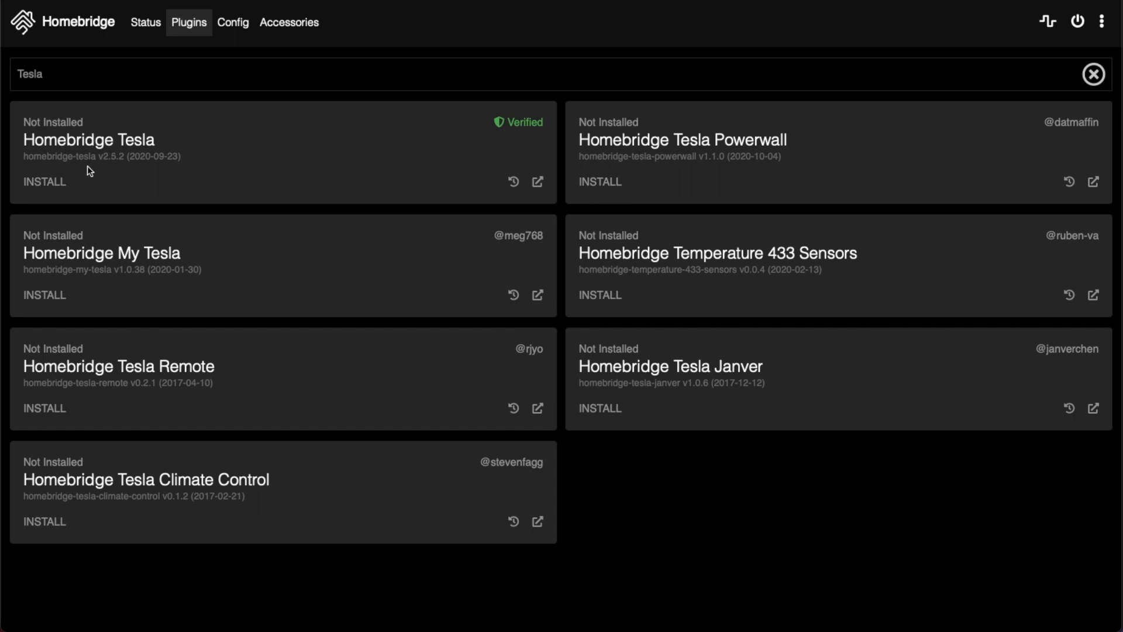
pyautogui.moveTo(49, 184)
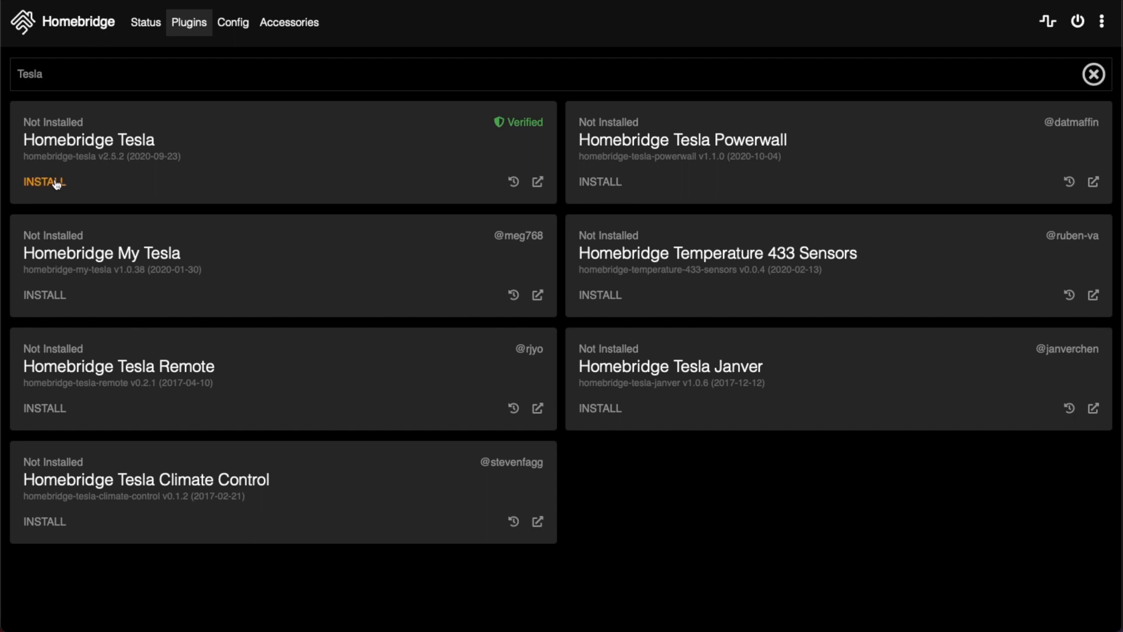
# - Install the verified Homebridge Tesla plugin from its card in the plugins list
pyautogui.click(41, 180)
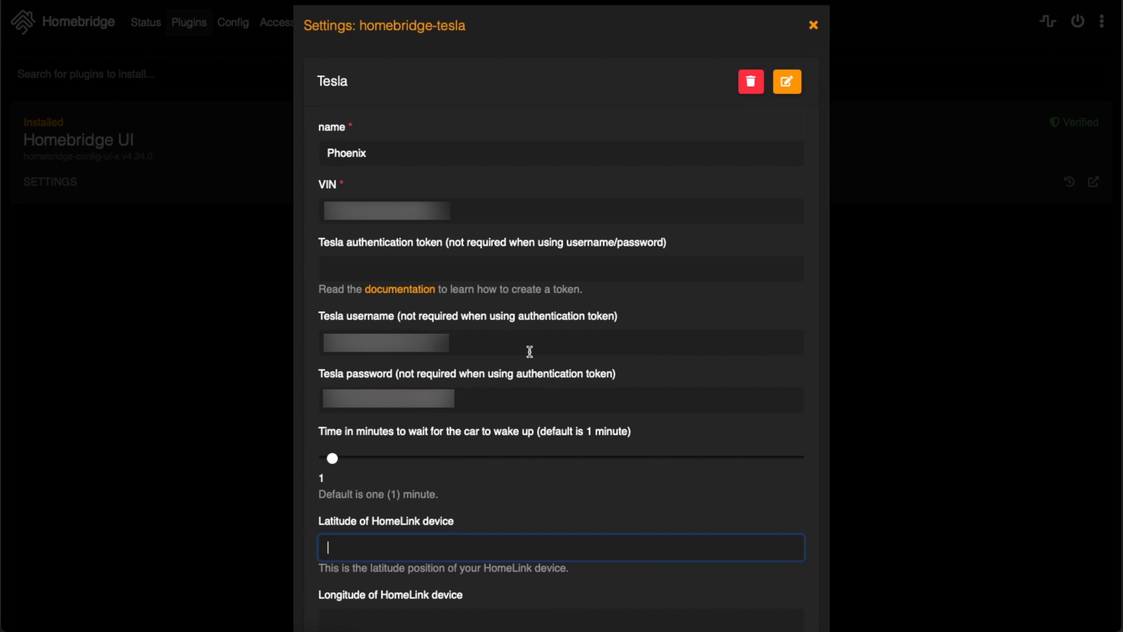
pyautogui.moveTo(506, 403)
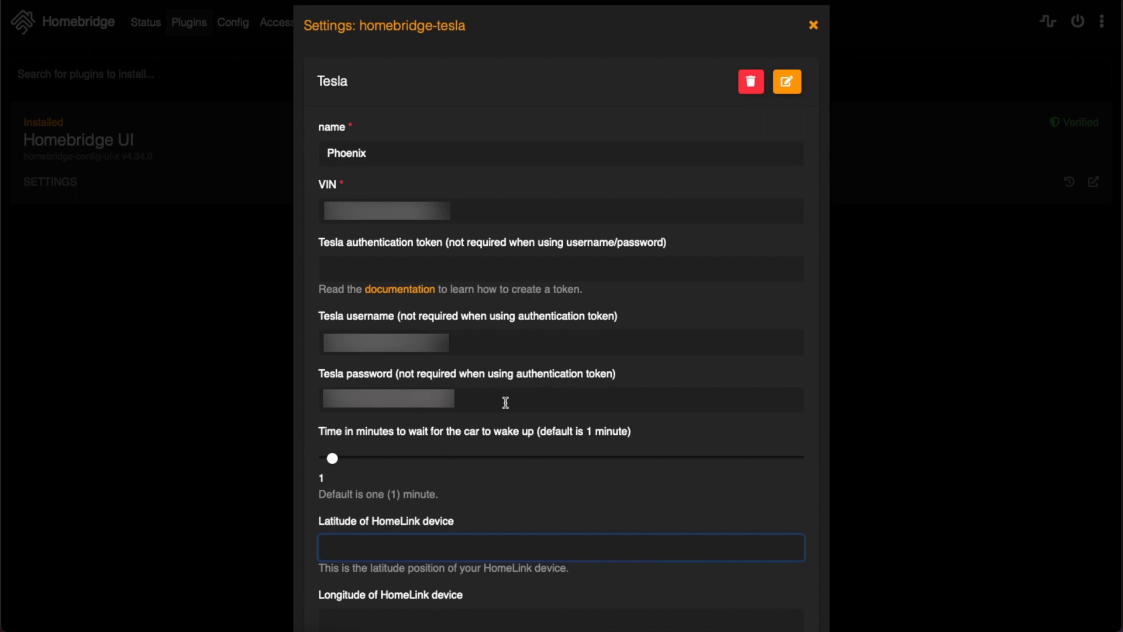
# - Save the Tesla accessory settings named Phoenix with its VIN and Tesla account credentials
pyautogui.scroll(-3)
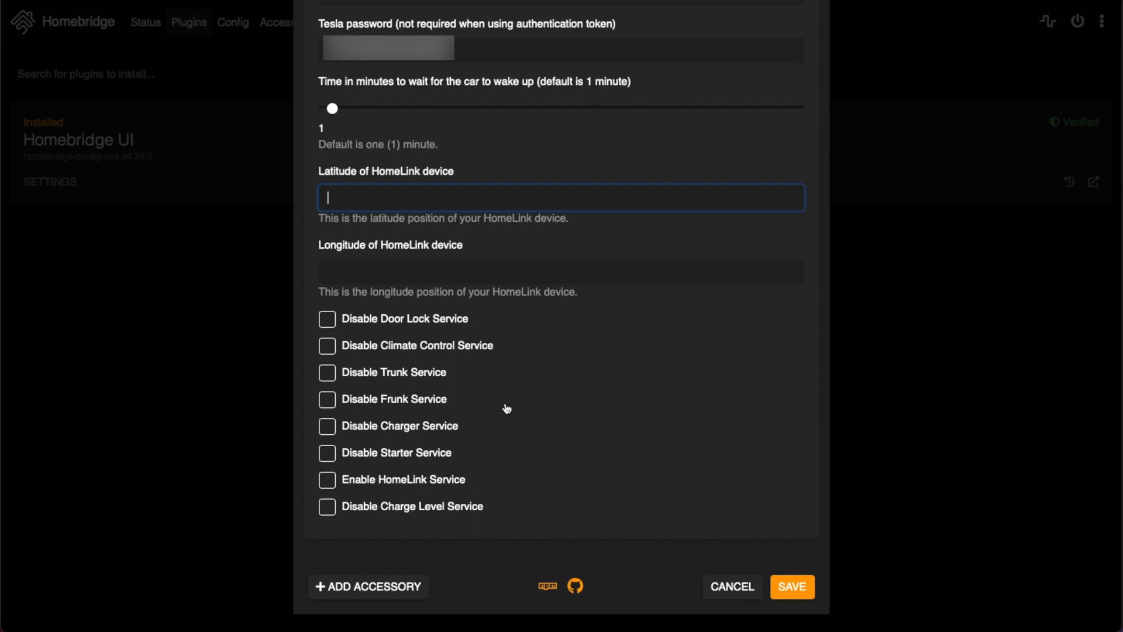
pyautogui.moveTo(470, 480)
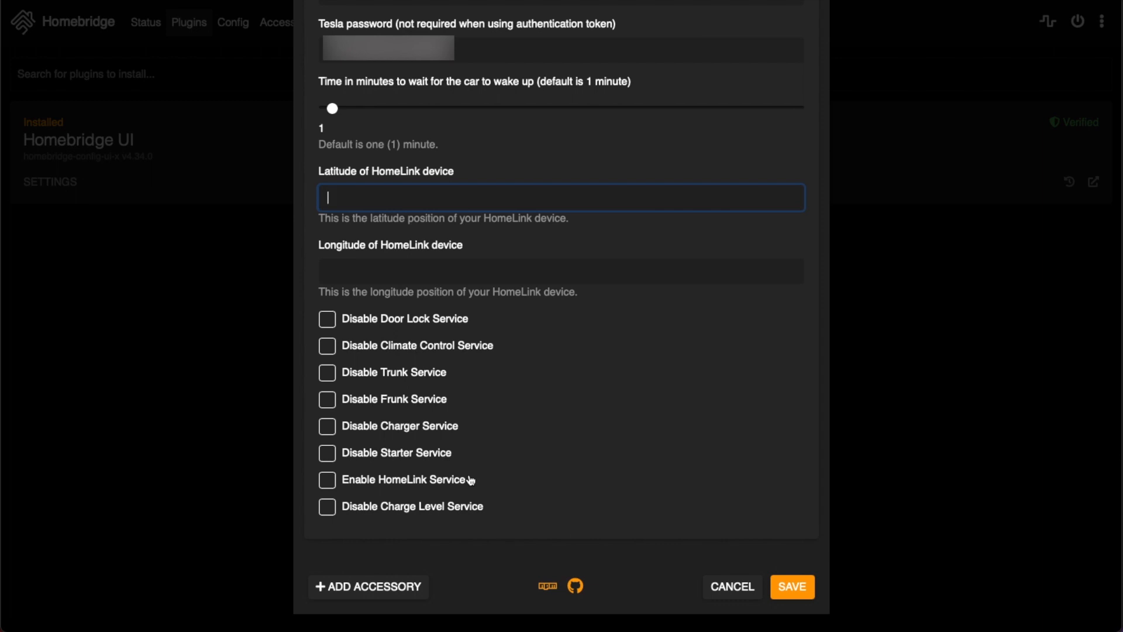
pyautogui.moveTo(478, 492)
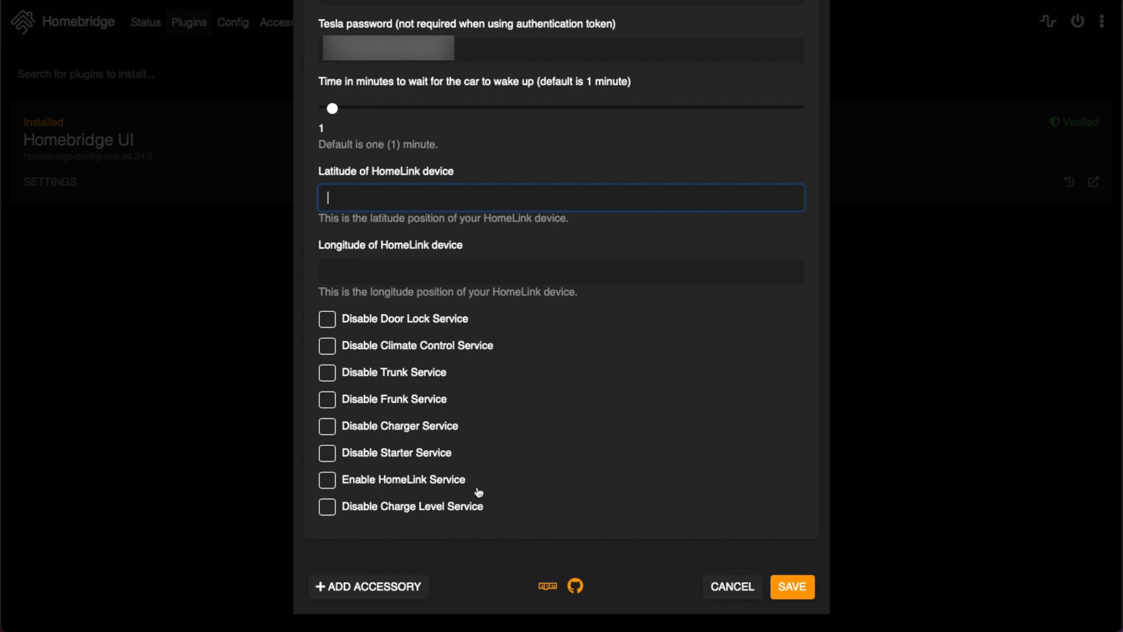
pyautogui.moveTo(290, 250)
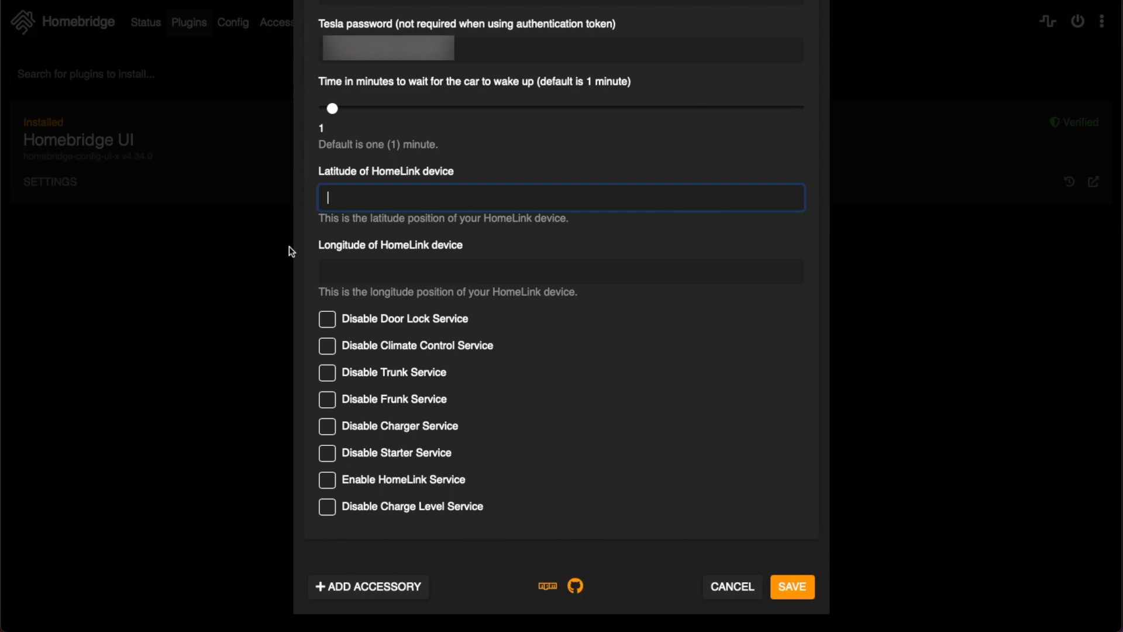
pyautogui.moveTo(730, 271)
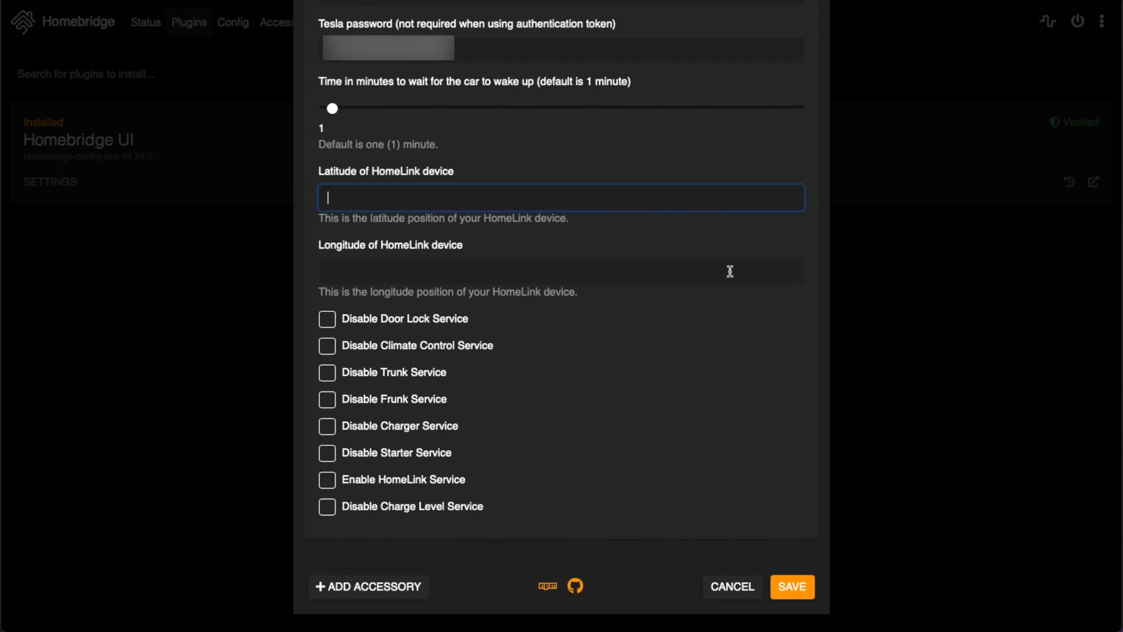
pyautogui.moveTo(398, 507)
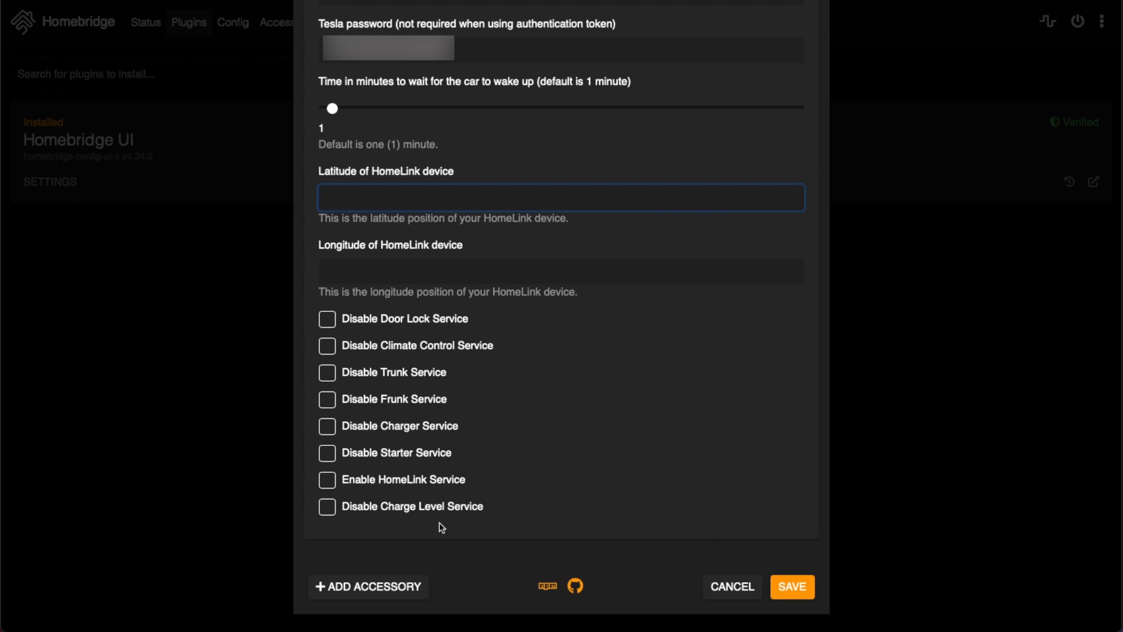
pyautogui.moveTo(503, 498)
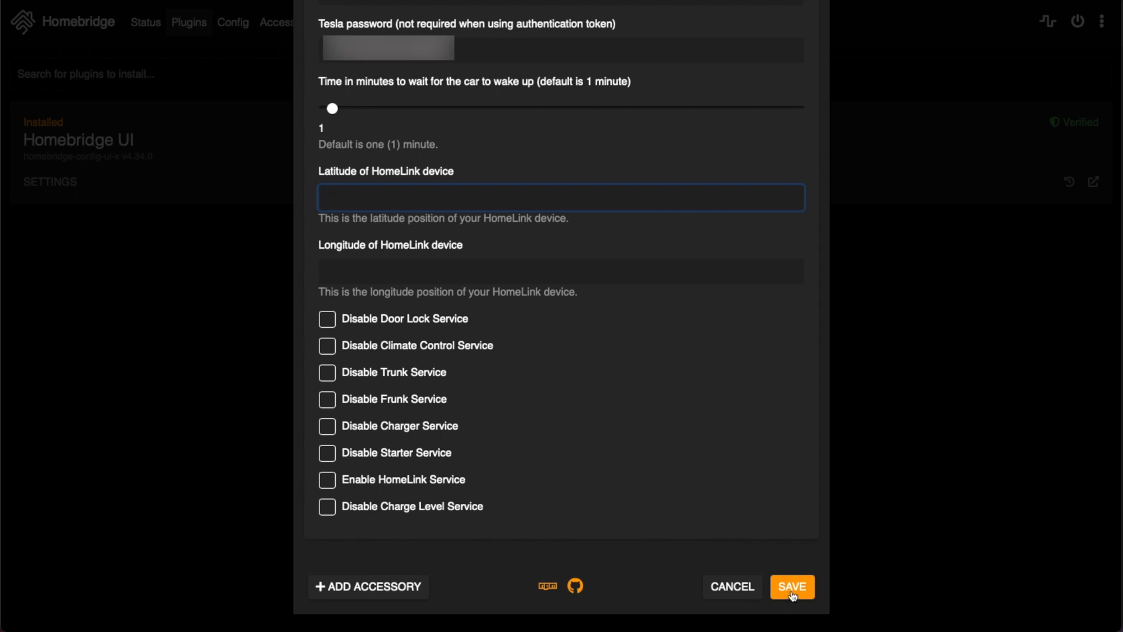
pyautogui.click(792, 587)
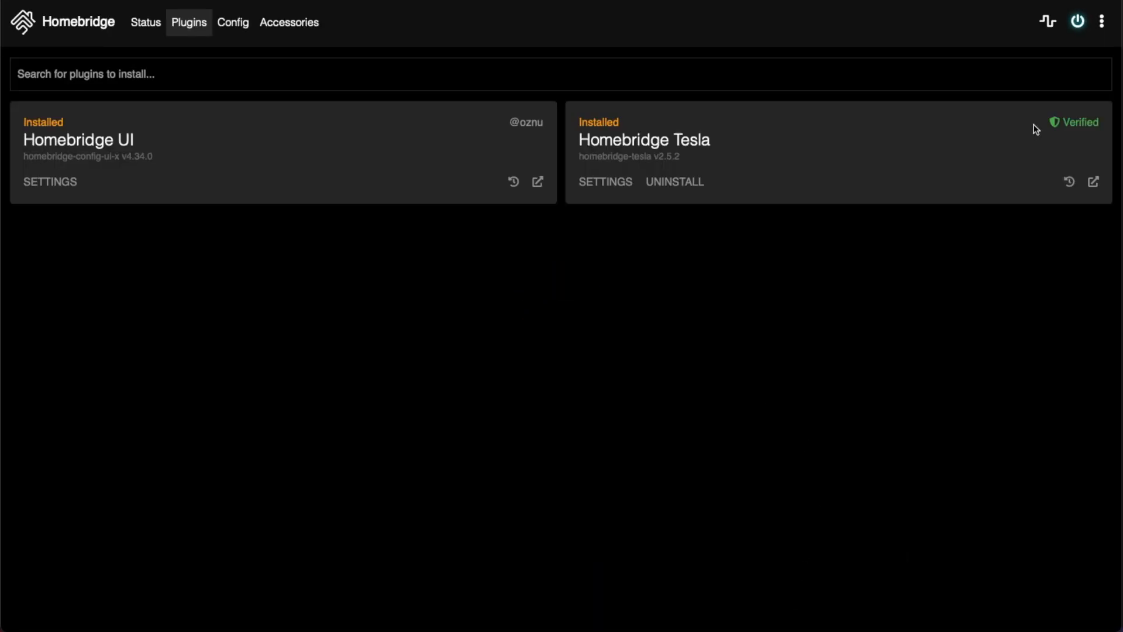
# - Restart Homebridge so the Tesla plugin loads and watch the logs show Phoenix getting a Tesla login token
pyautogui.click(1077, 21)
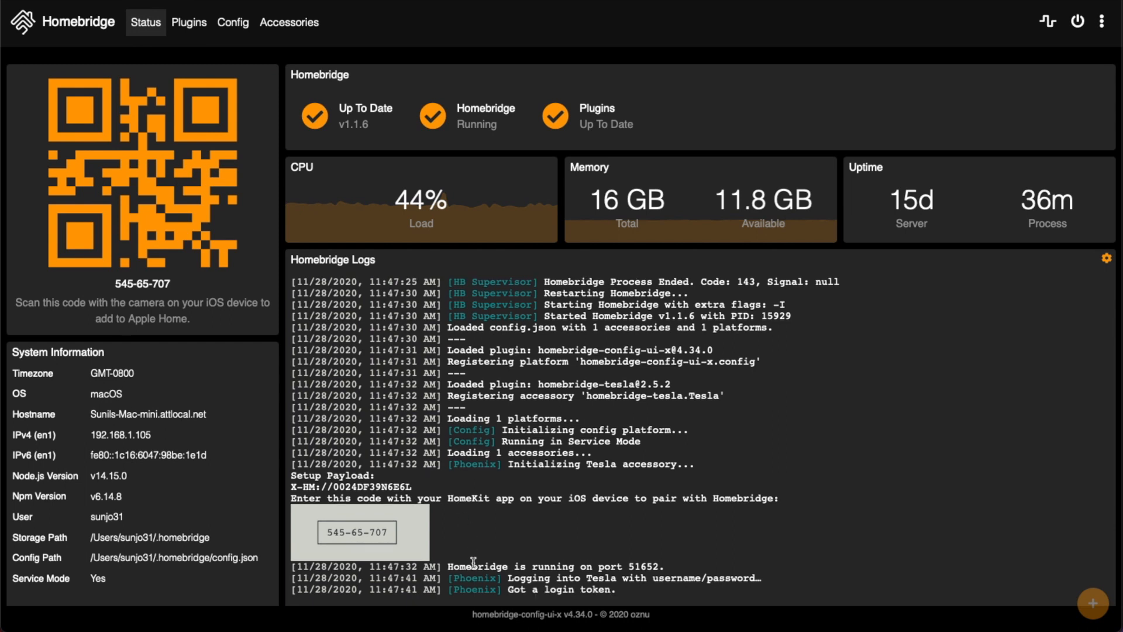
pyautogui.scroll(-3)
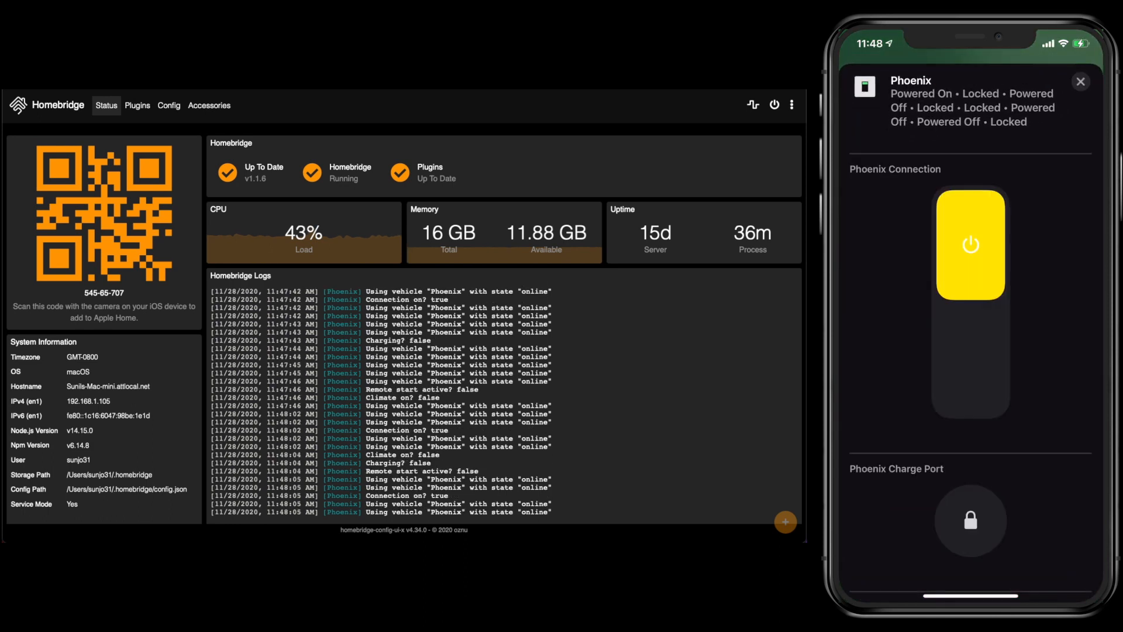
# - Scroll through Phoenix's Connection, Charge Port, Charger, Doors and Front Trunk controls to Show as Separate Tiles
pyautogui.scroll(-3)
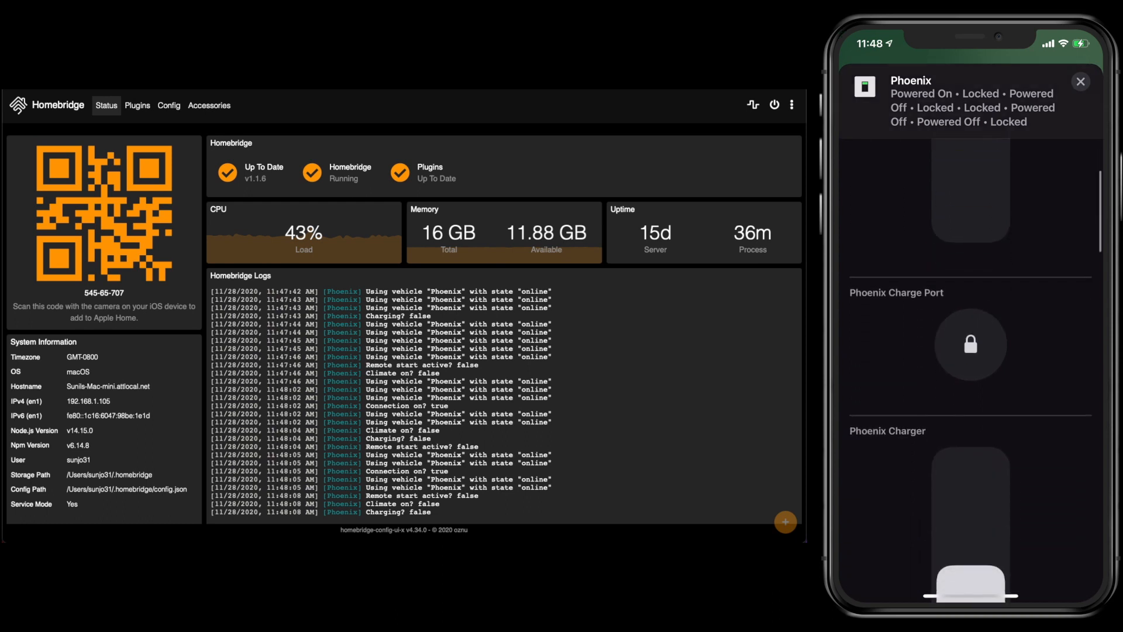
pyautogui.scroll(-3)
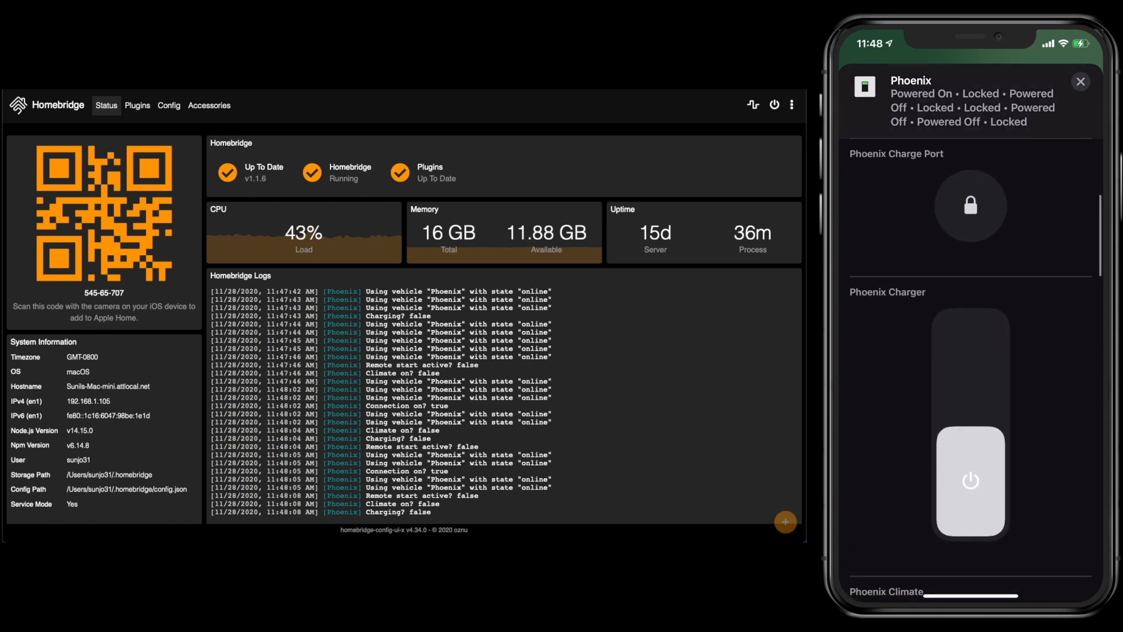
pyautogui.scroll(-3)
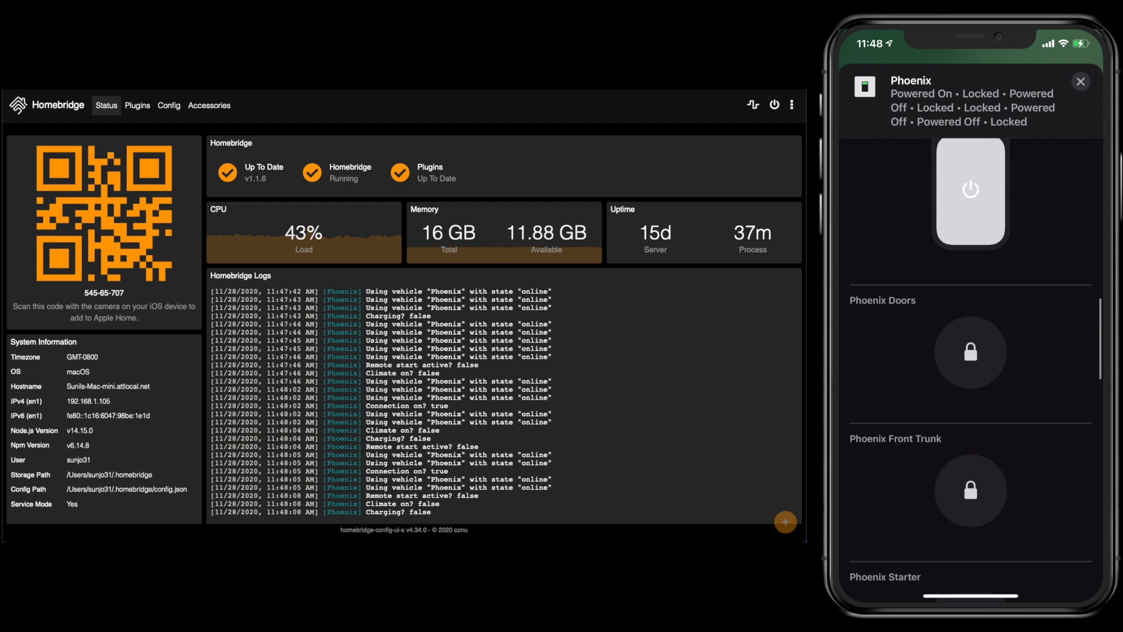
pyautogui.scroll(-3)
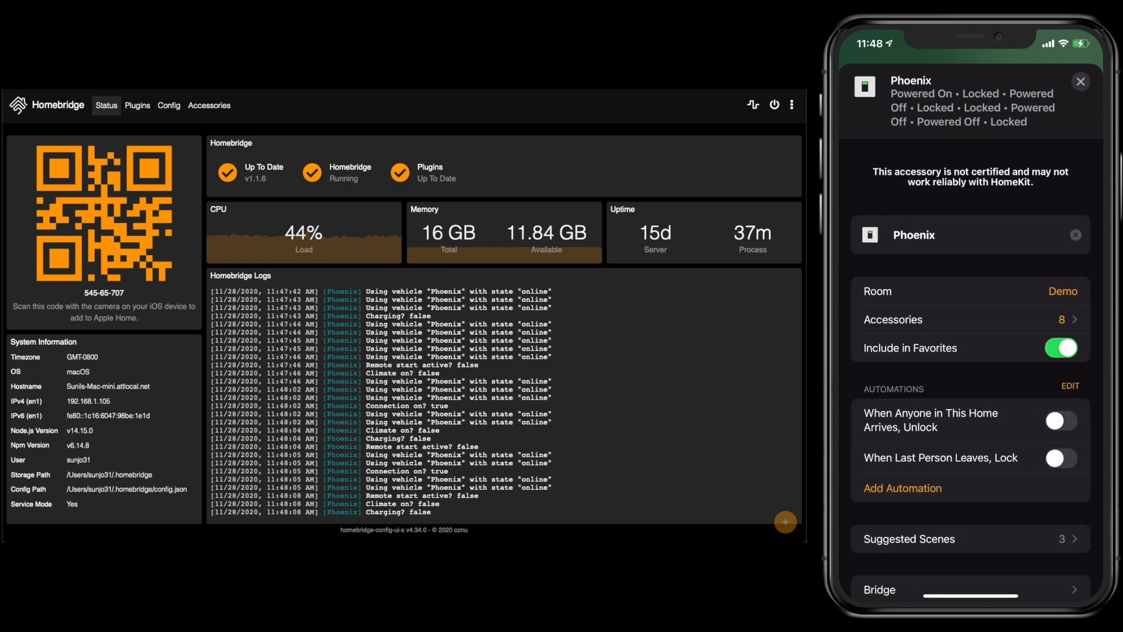
pyautogui.scroll(-3)
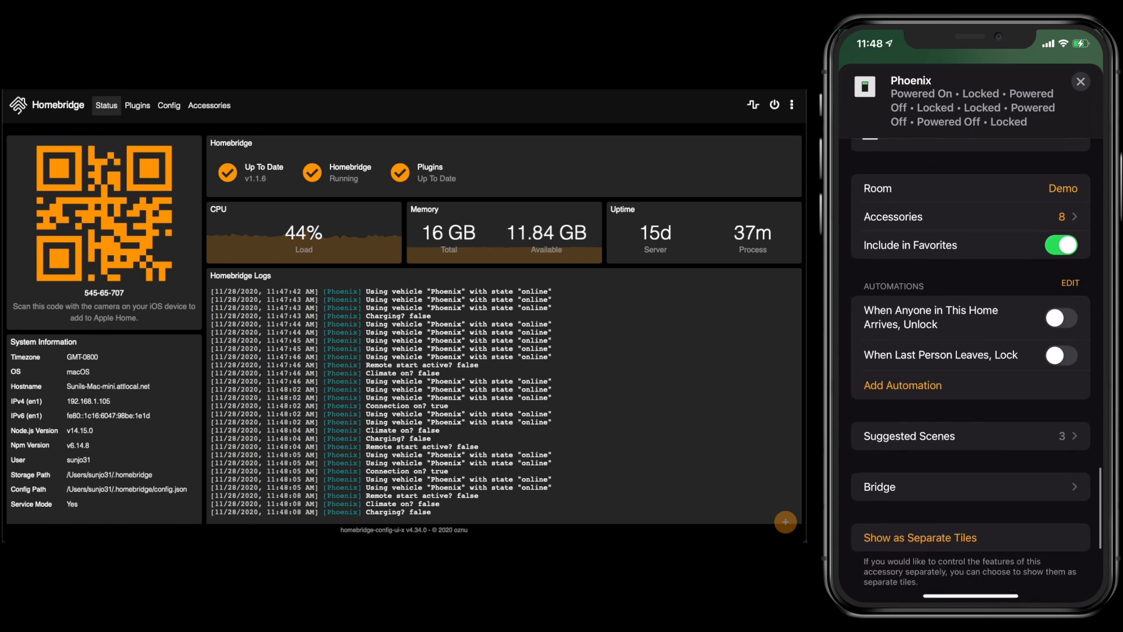
pyautogui.scroll(-3)
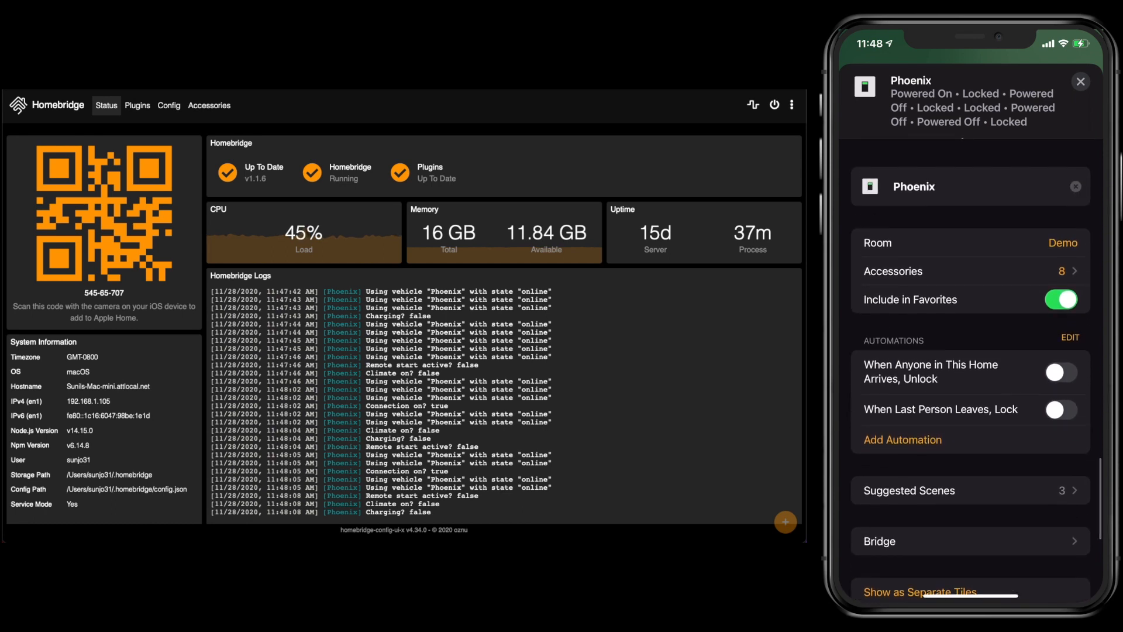
pyautogui.scroll(-3)
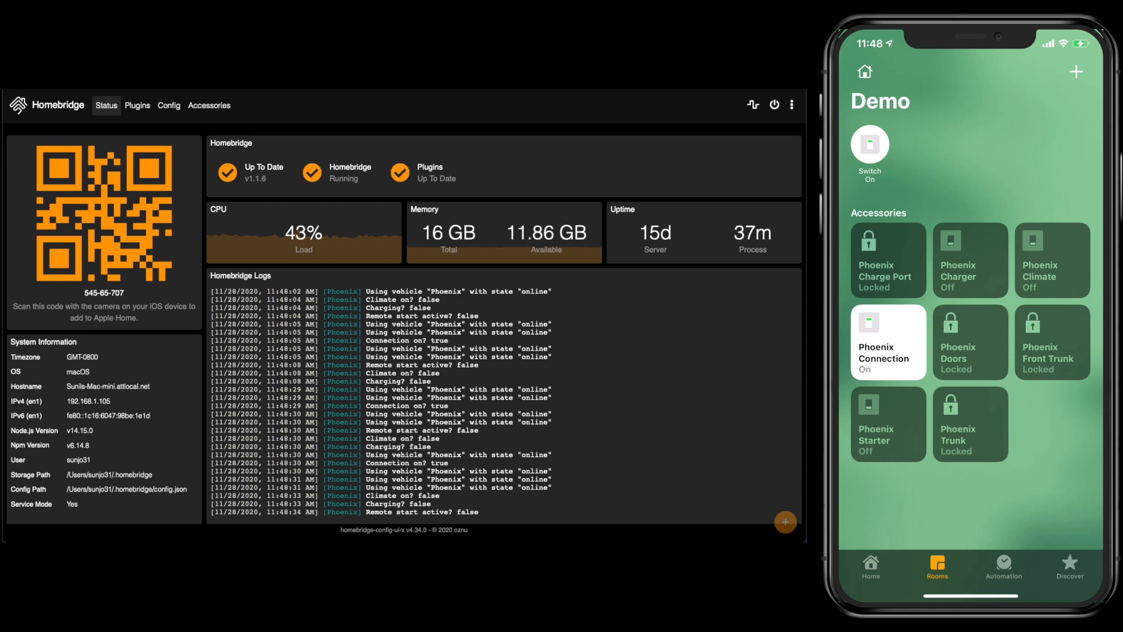
# - View the Phoenix Connection tile showing Powered On and its regroup-as-single-tile setting
pyautogui.click(890, 342)
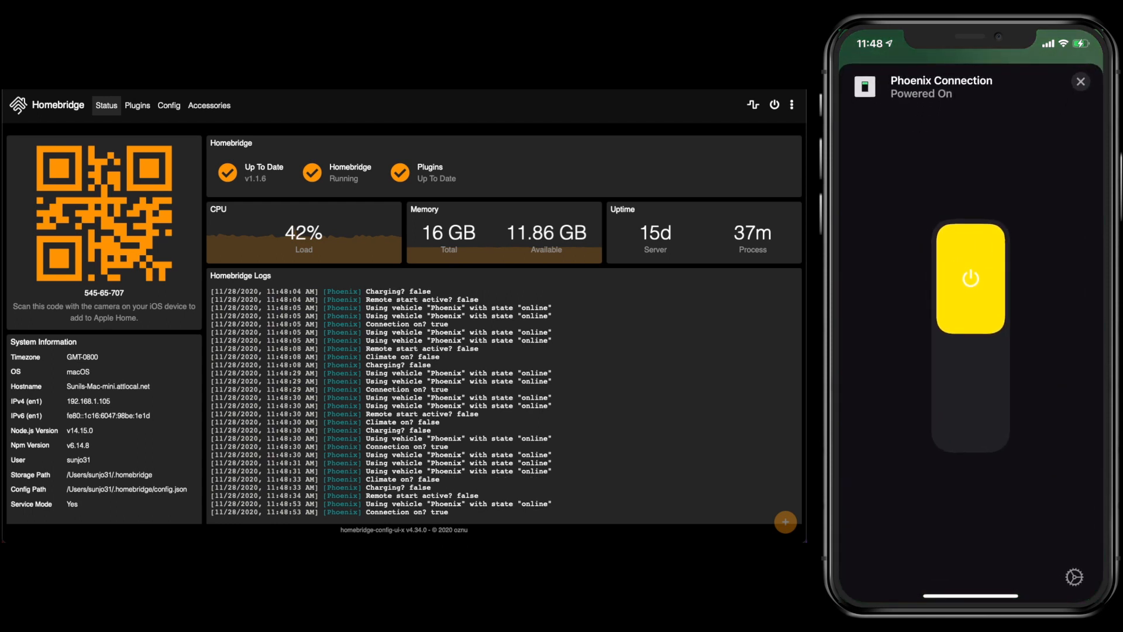
pyautogui.scroll(-3)
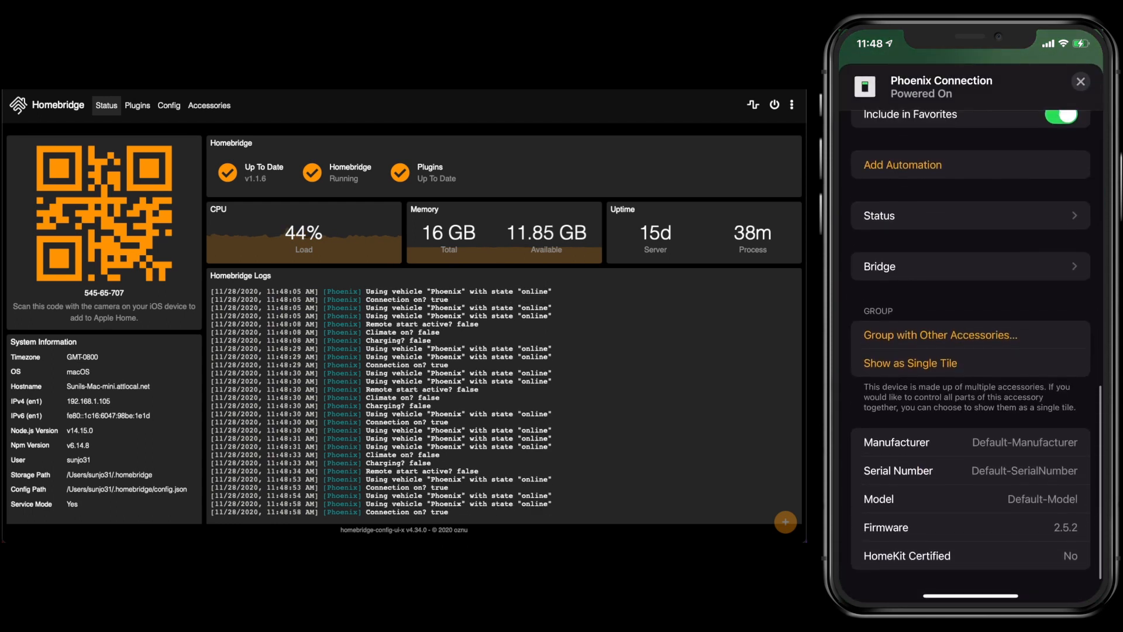